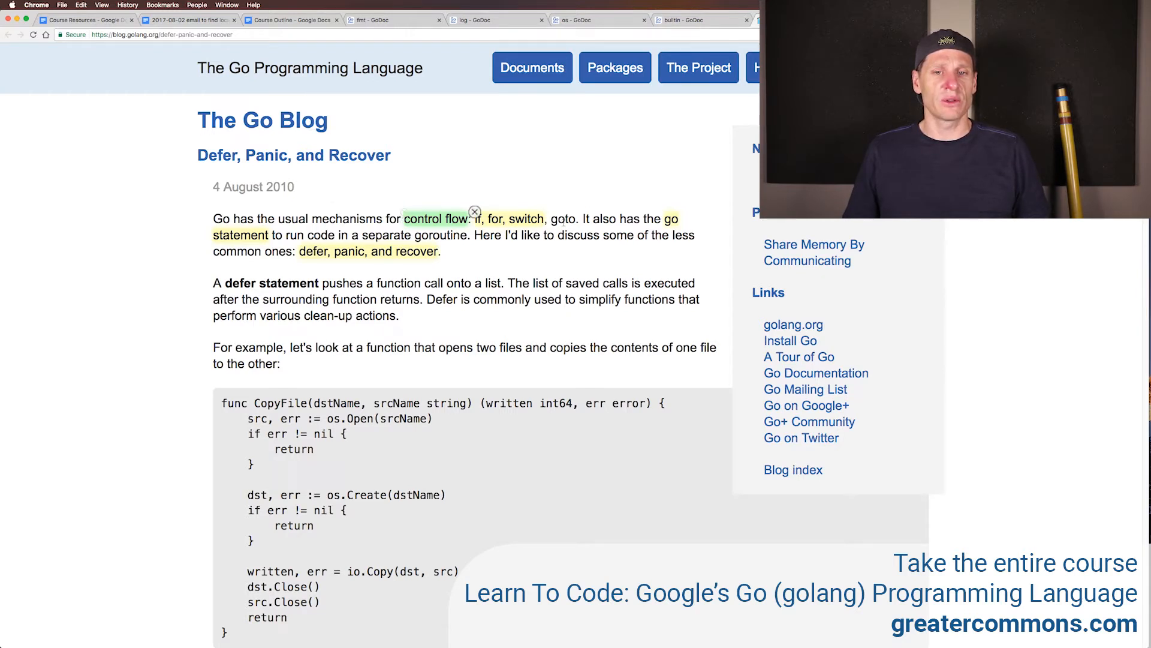
Step: Highlight 'if, for, switch, goto' in yellow in the opening paragraph, then scroll through the article
{"action": "right_click", "coordinate": [561, 219]}
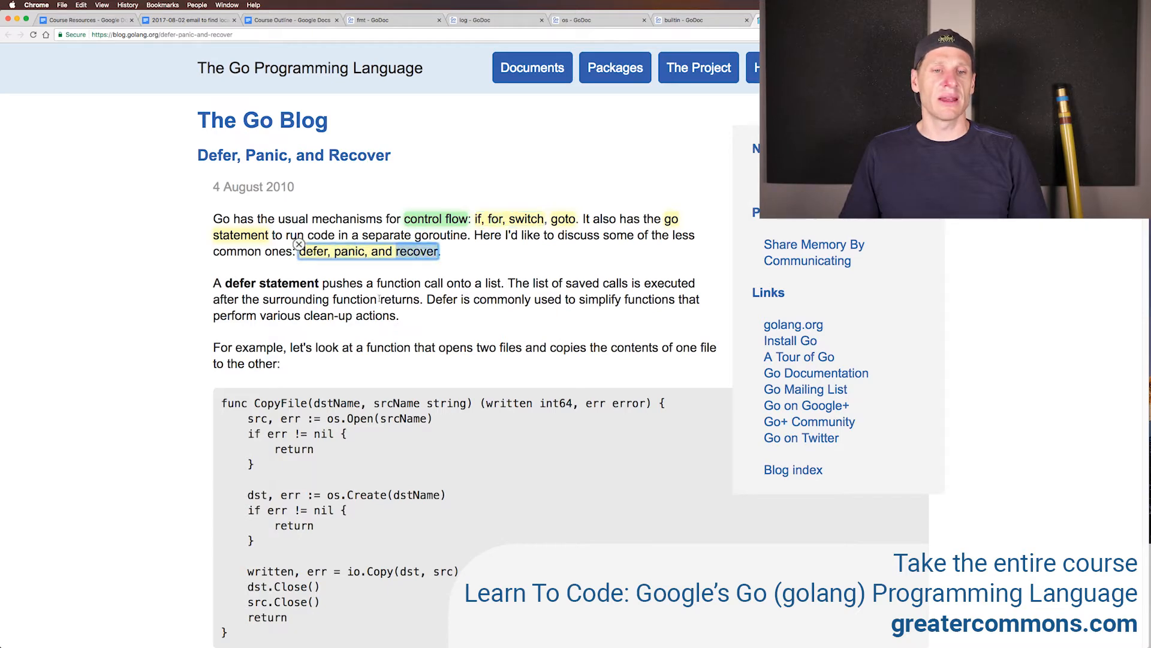
{"action": "scroll", "scroll_direction": "down", "scroll_amount": 3}
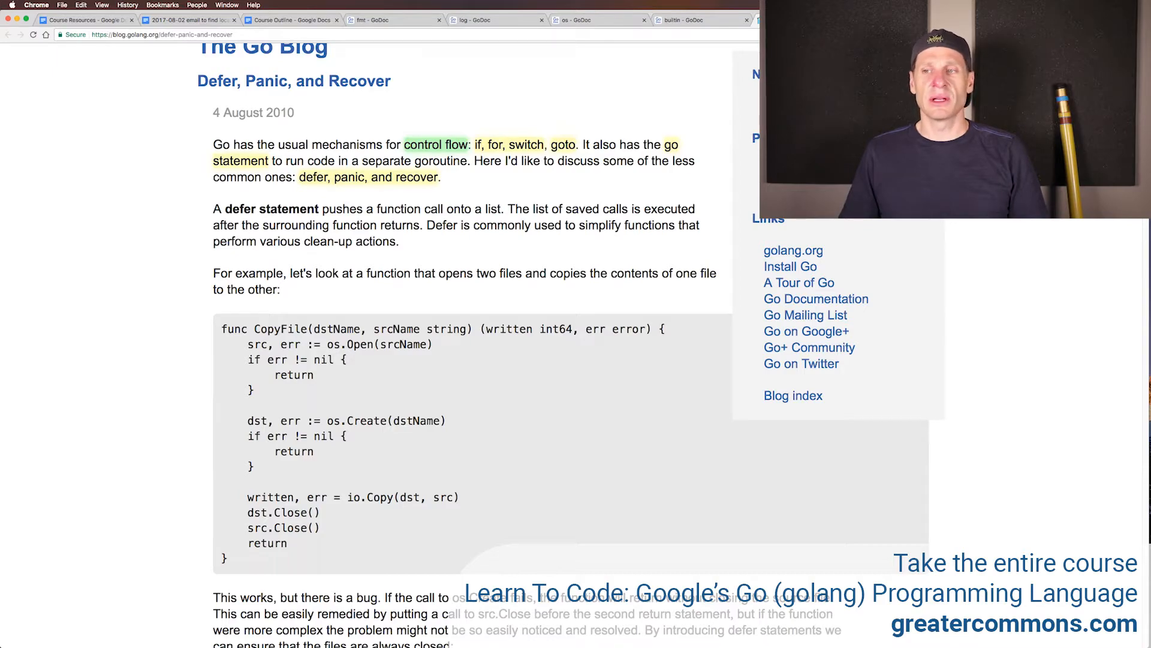
{"action": "scroll", "scroll_direction": "down", "scroll_amount": 3}
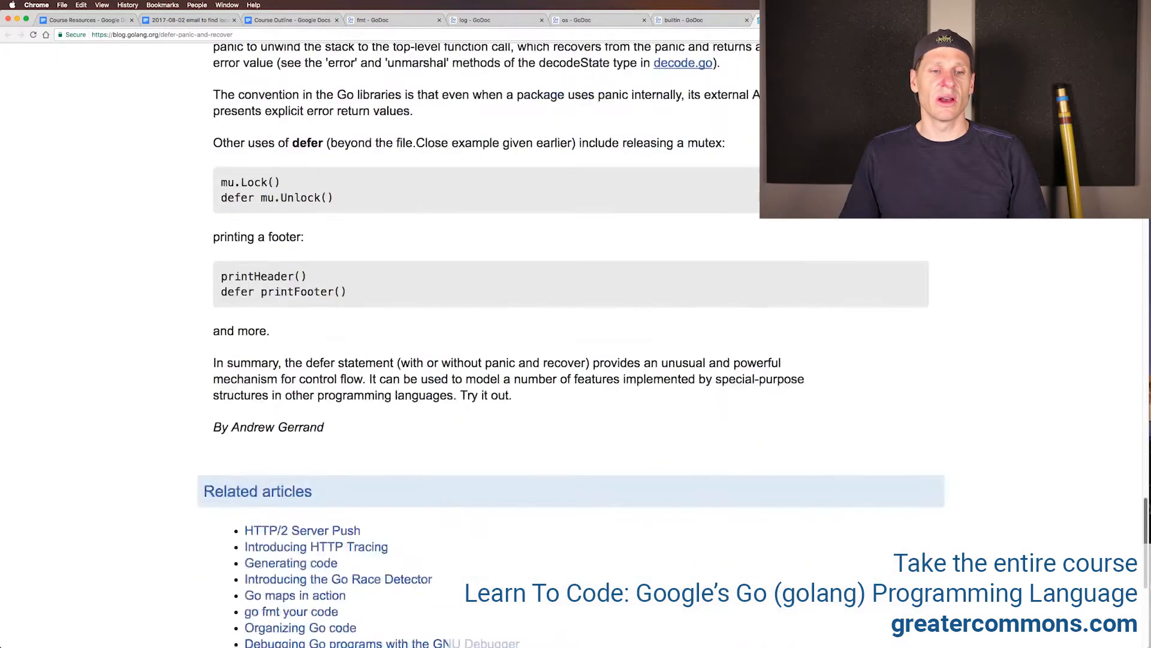
{"action": "scroll", "scroll_direction": "up", "scroll_amount": 3}
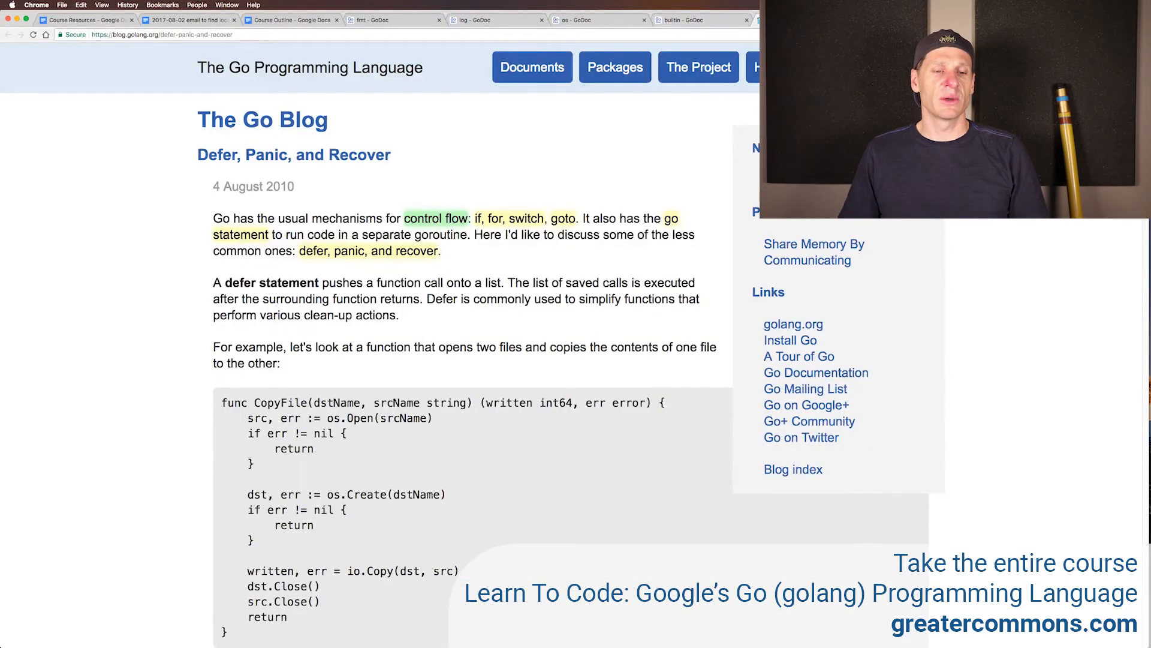
{"action": "scroll", "scroll_direction": "down", "scroll_amount": 3}
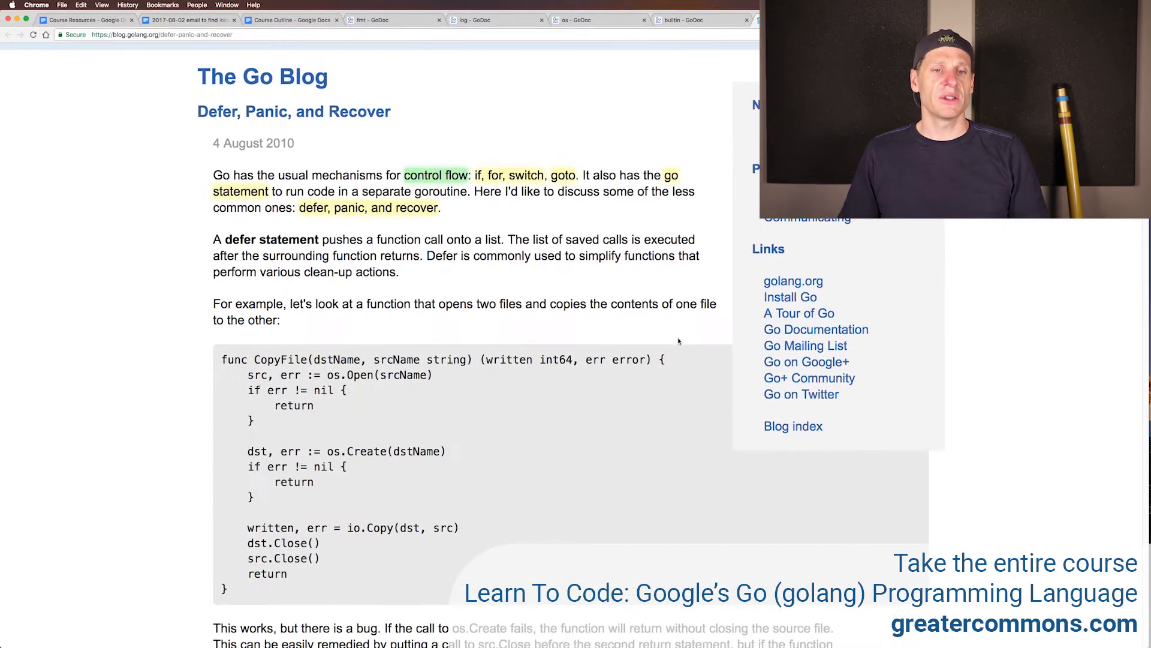
{"action": "scroll", "scroll_direction": "down", "scroll_amount": 3}
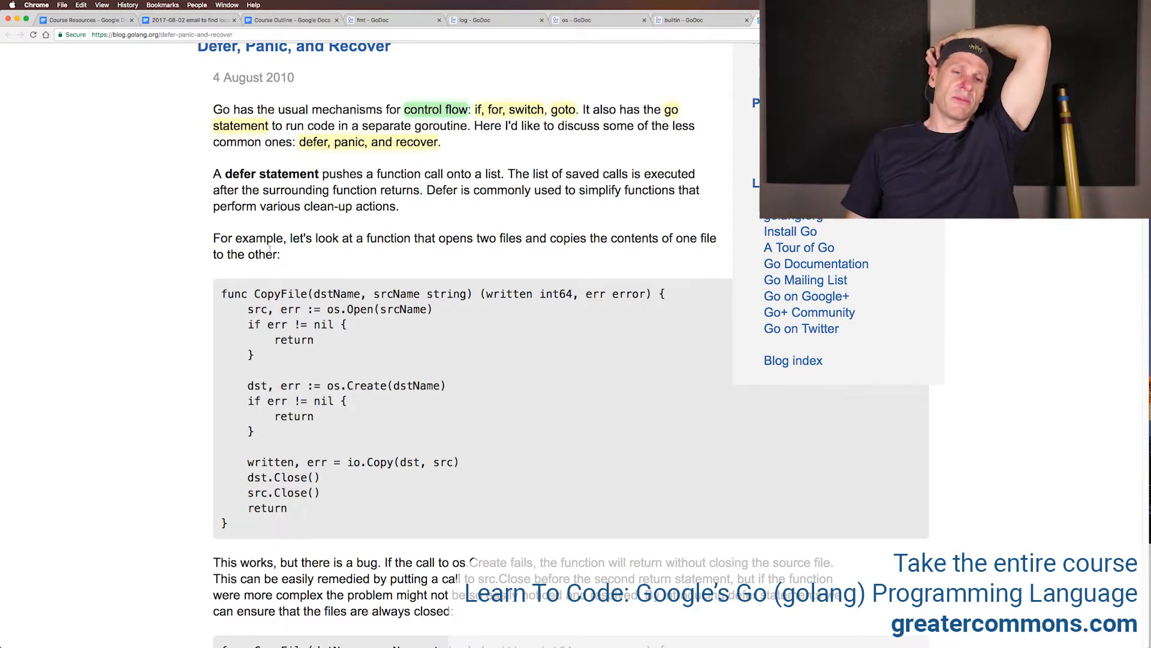
{"action": "scroll", "scroll_direction": "down", "scroll_amount": 3}
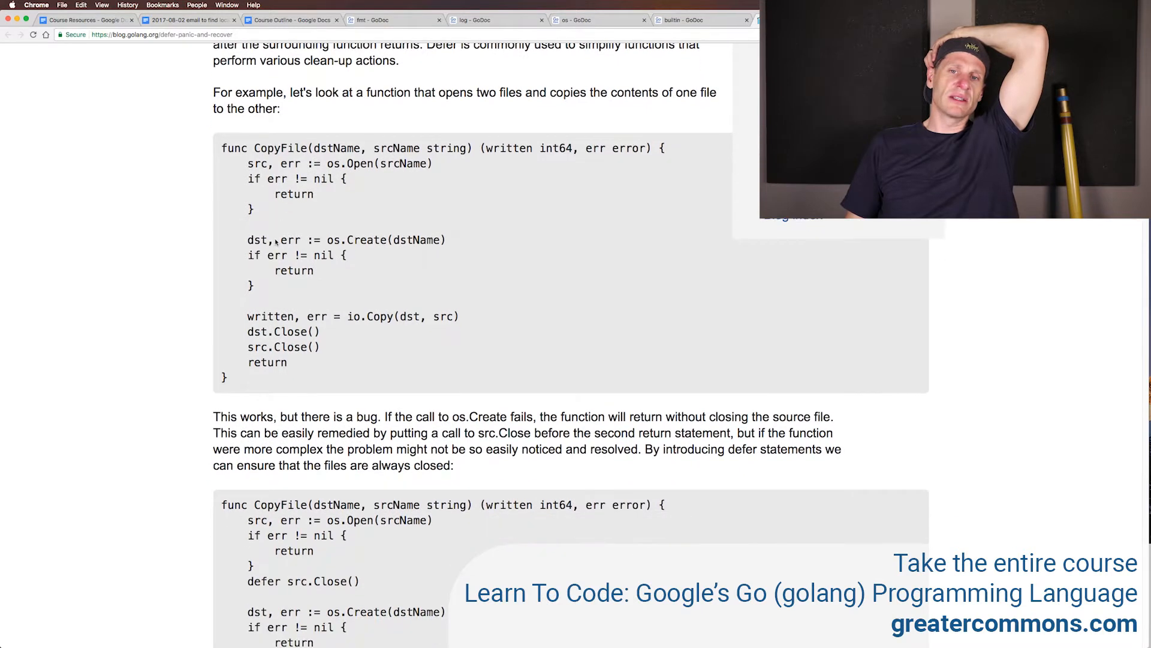
{"action": "scroll", "scroll_direction": "down", "scroll_amount": 3}
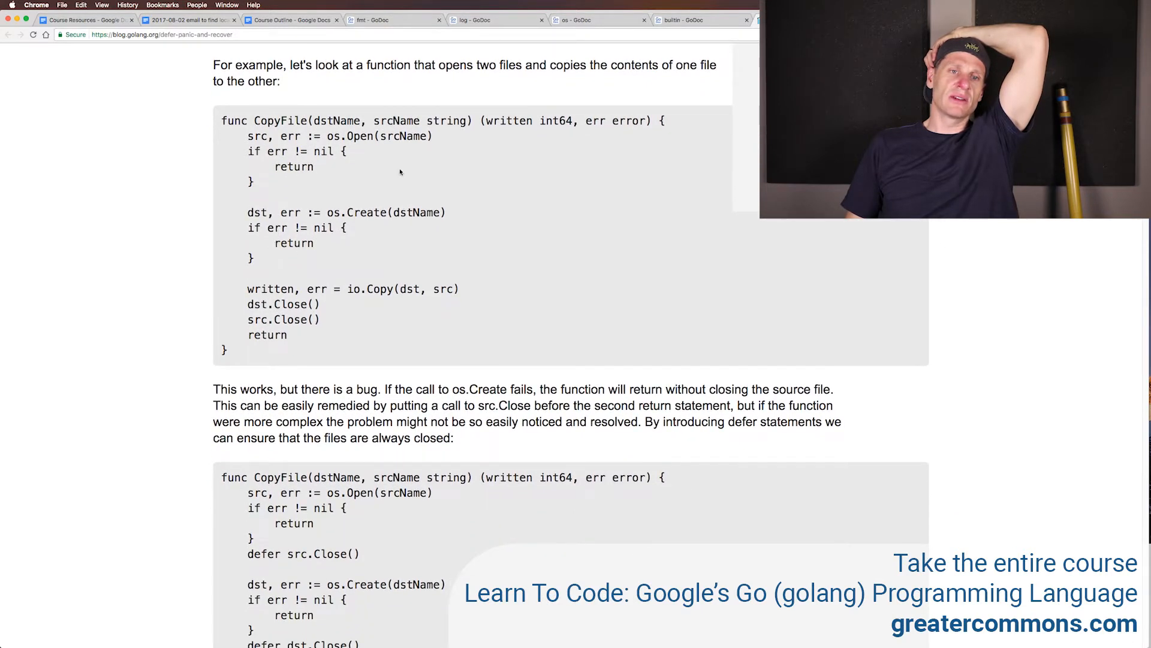
{"action": "left_click_drag", "start_coordinate": [247, 136], "coordinate": [254, 181]}
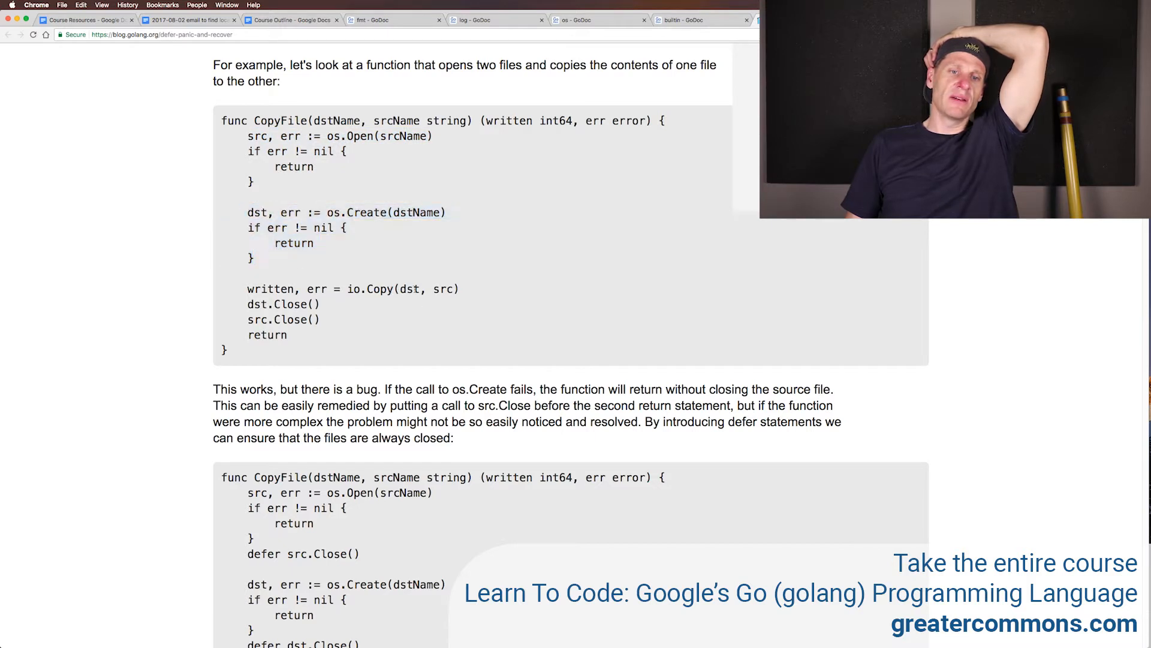
{"action": "double_click", "coordinate": [409, 289]}
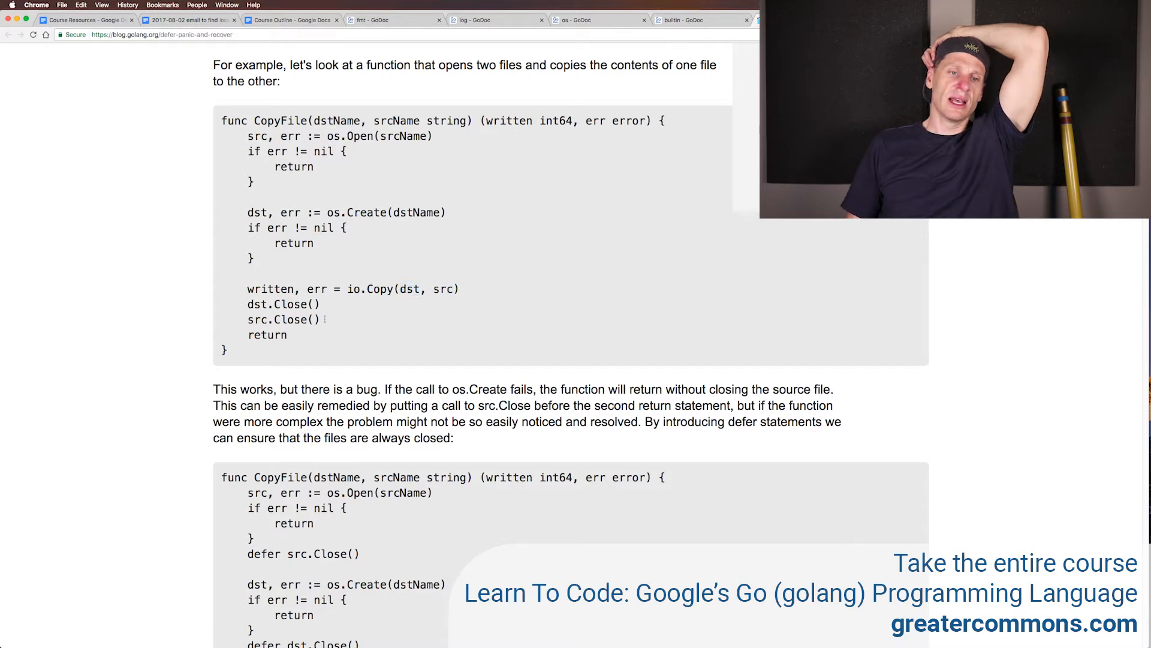
{"action": "left_click_drag", "start_coordinate": [247, 304], "coordinate": [320, 320]}
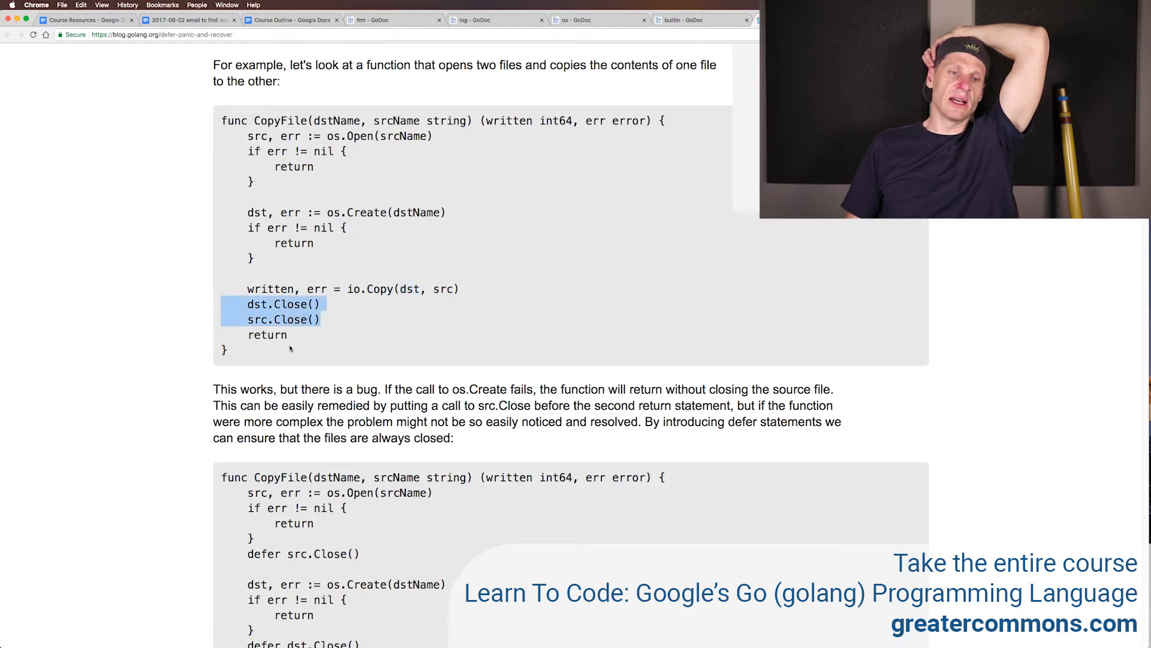
{"action": "scroll", "scroll_direction": "down", "scroll_amount": 3}
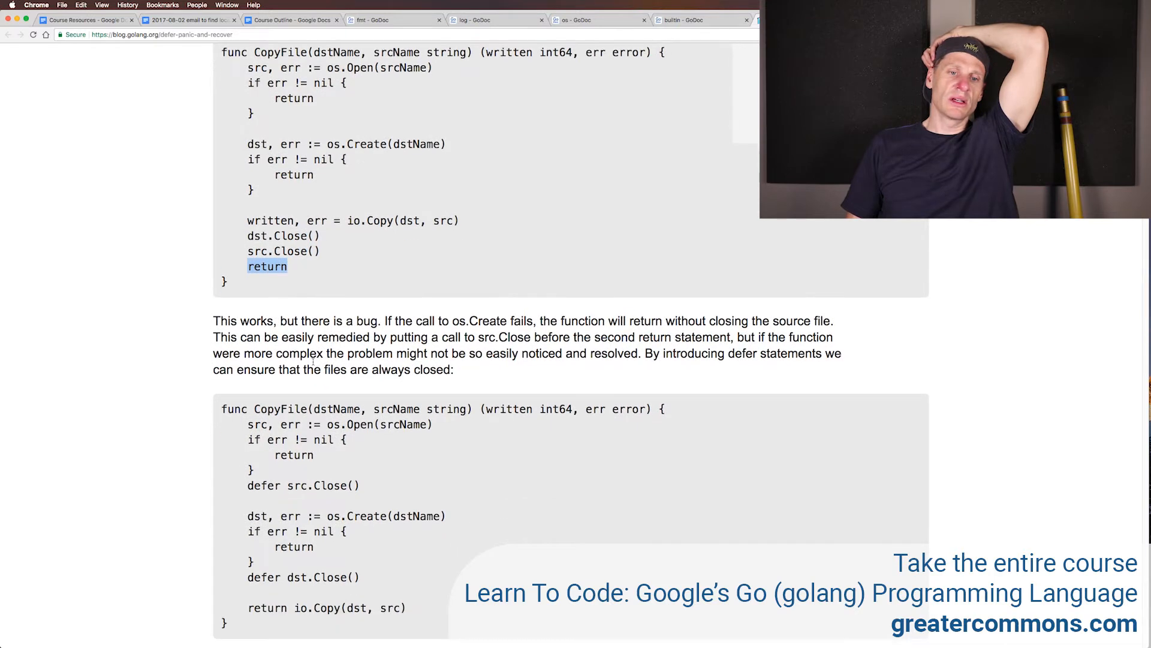
{"action": "scroll", "scroll_direction": "down", "scroll_amount": 3}
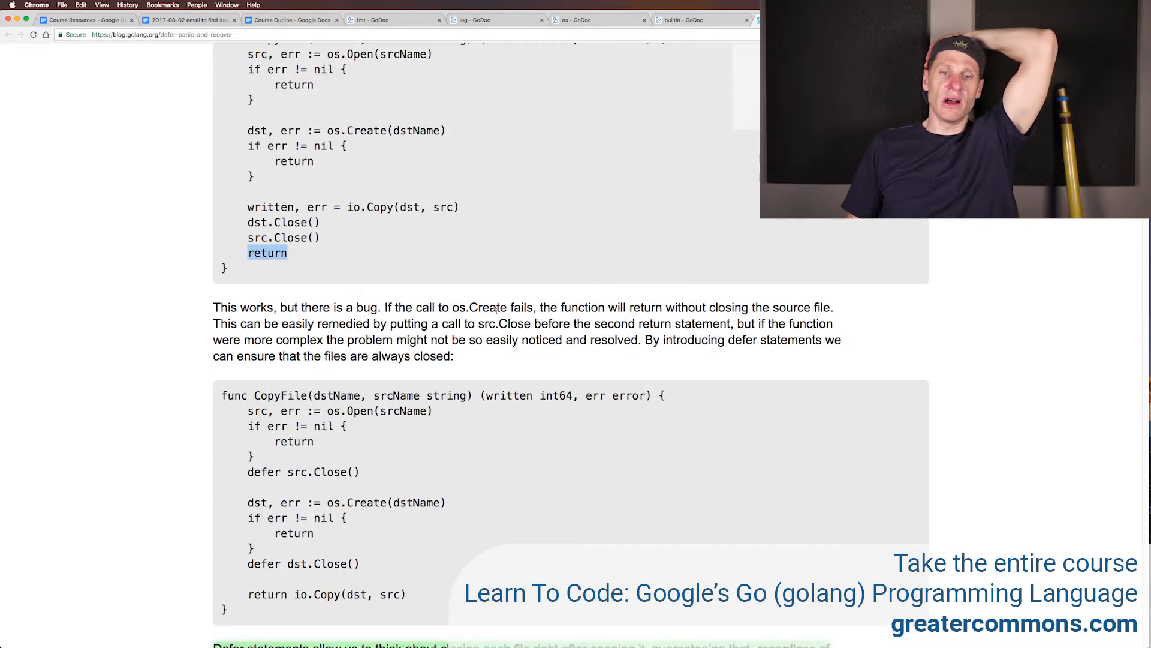
{"action": "left_click_drag", "start_coordinate": [250, 130], "coordinate": [253, 177]}
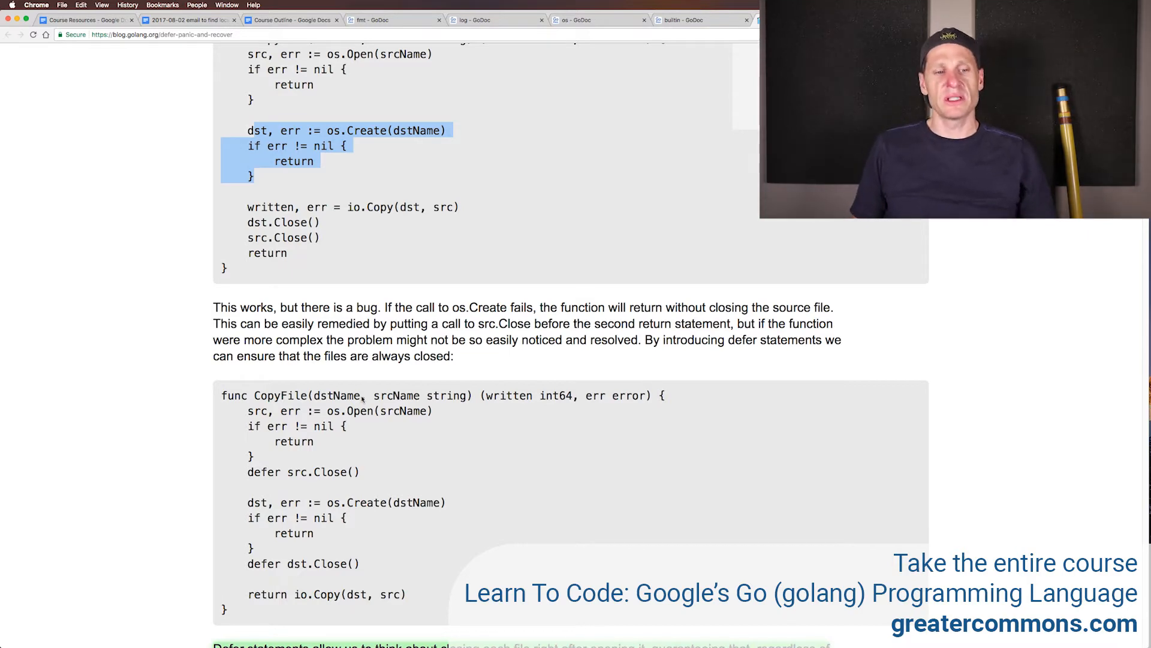
{"action": "scroll", "scroll_direction": "down", "scroll_amount": 3}
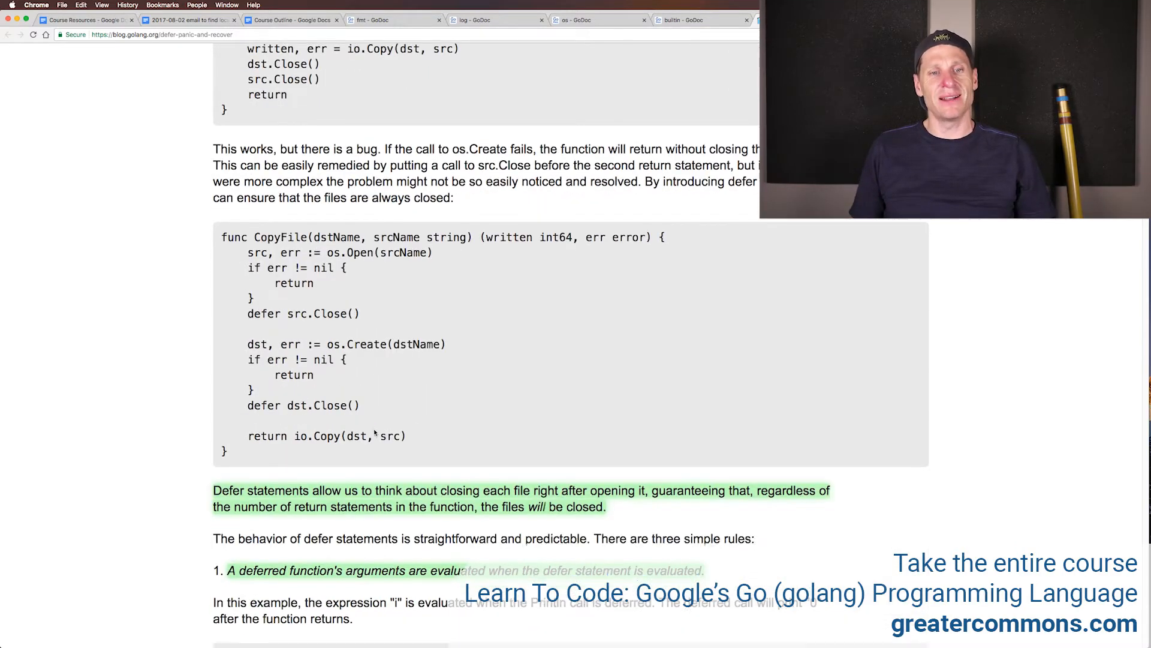
{"action": "scroll", "scroll_direction": "down", "scroll_amount": 3}
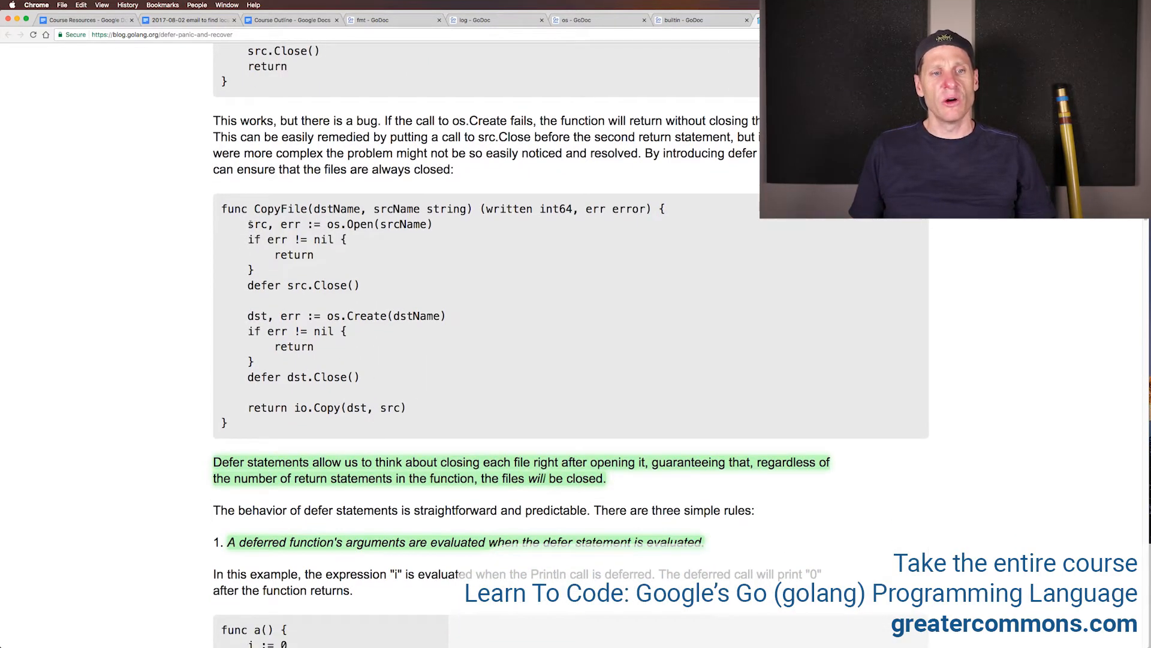
{"action": "left_click_drag", "start_coordinate": [248, 223], "coordinate": [389, 316]}
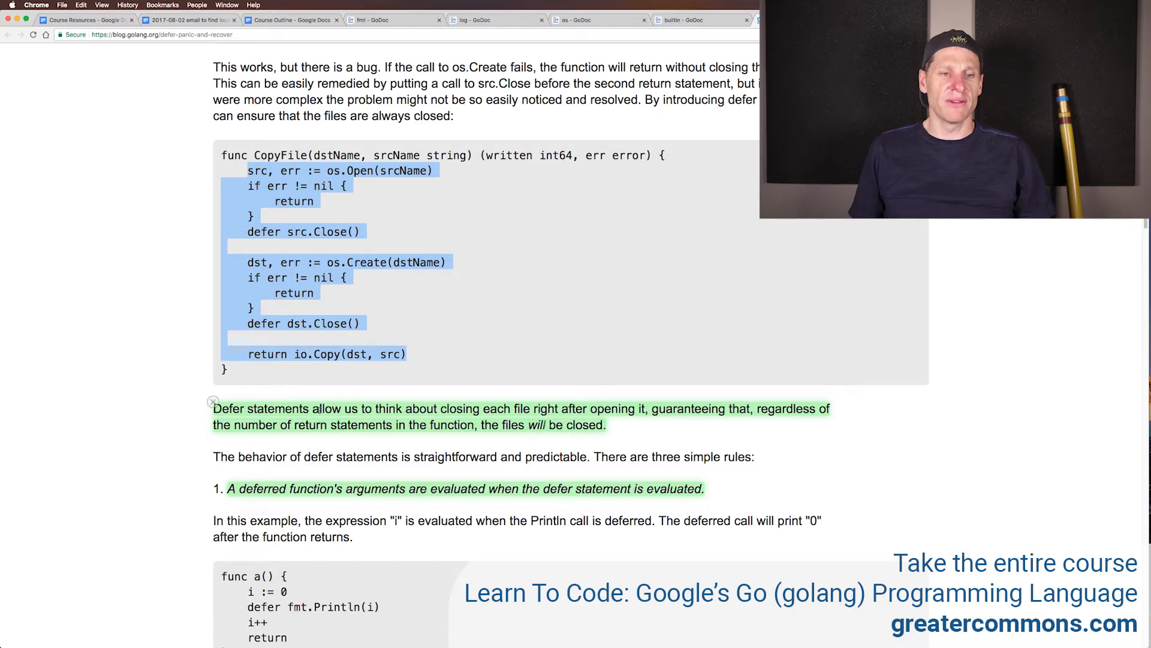
{"action": "scroll", "scroll_direction": "down", "scroll_amount": 3}
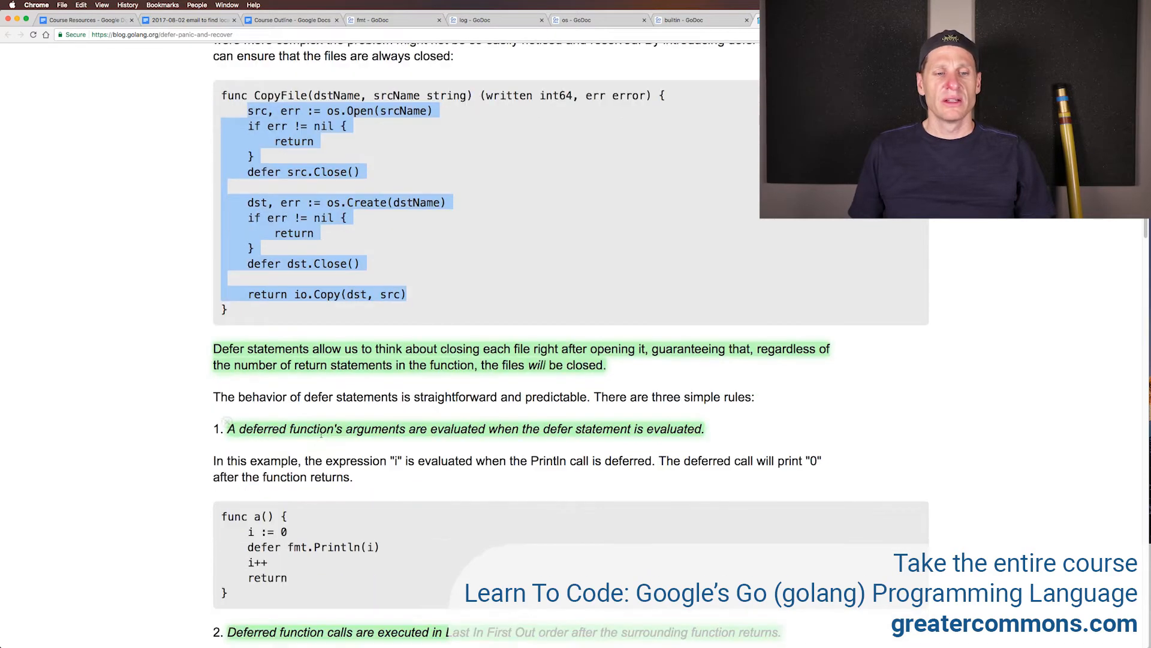
{"action": "scroll", "scroll_direction": "down", "scroll_amount": 3}
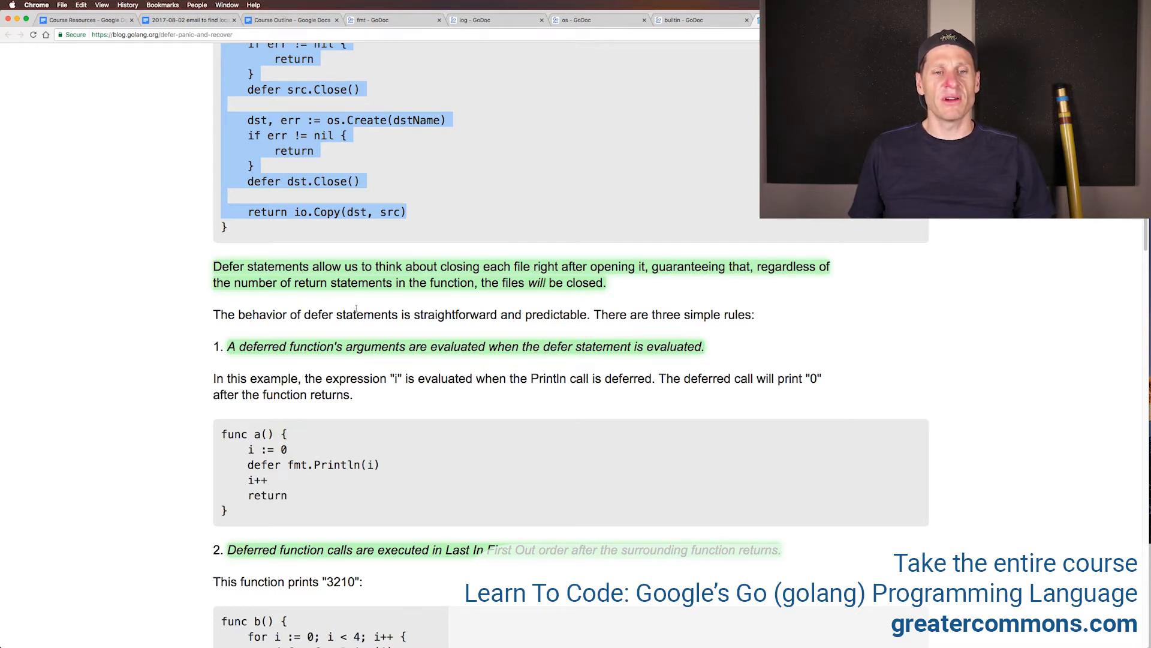
{"action": "scroll", "scroll_direction": "down", "scroll_amount": 3}
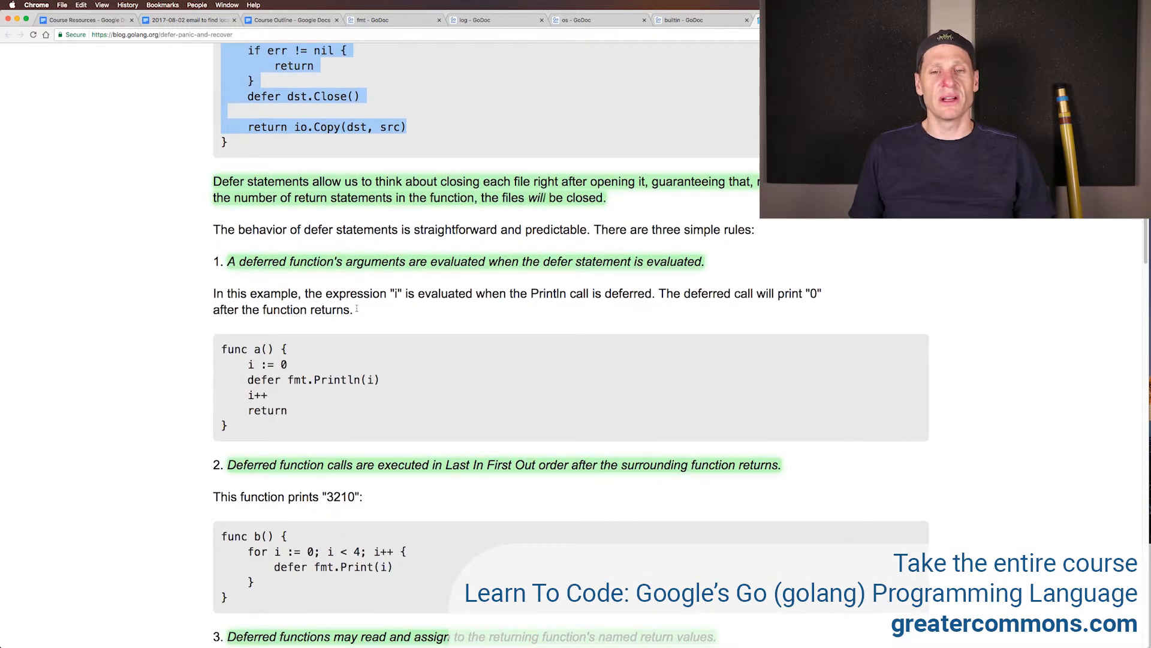
{"action": "scroll", "scroll_direction": "down", "scroll_amount": 3}
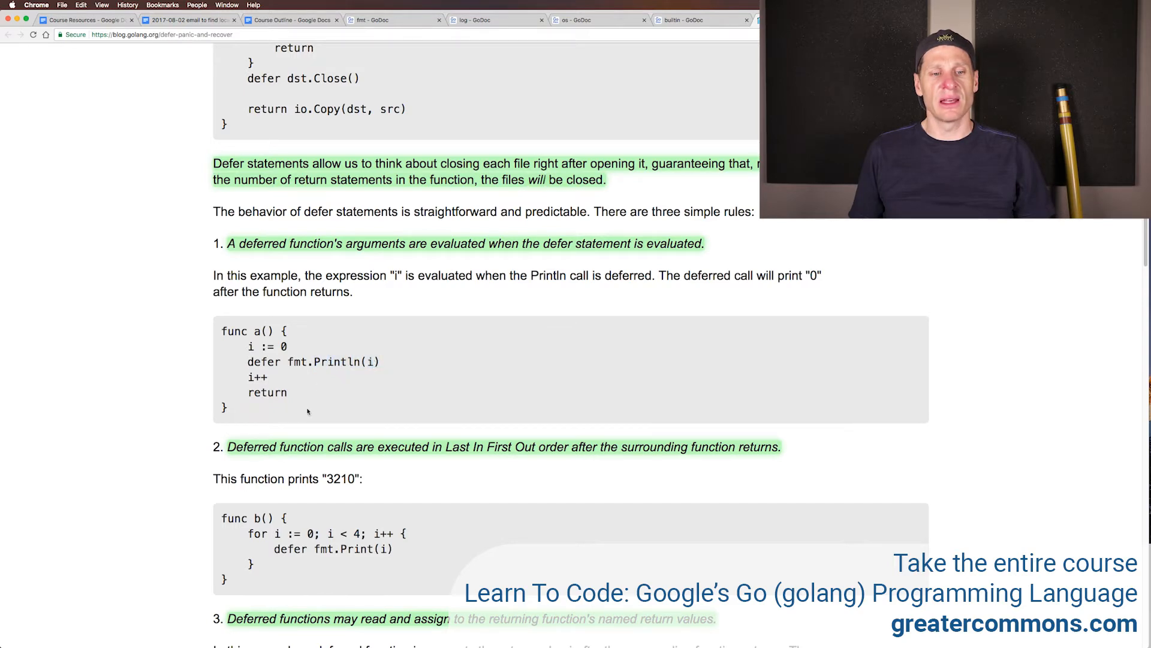
{"action": "scroll", "scroll_direction": "down", "scroll_amount": 3}
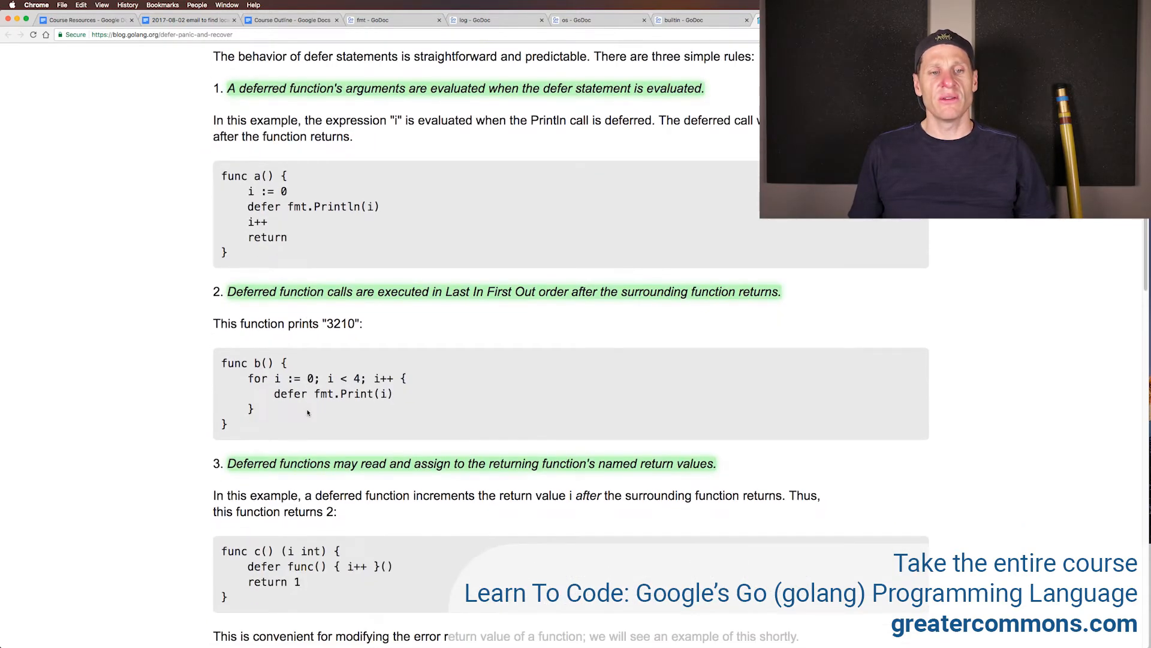
{"action": "scroll", "scroll_direction": "down", "scroll_amount": 3}
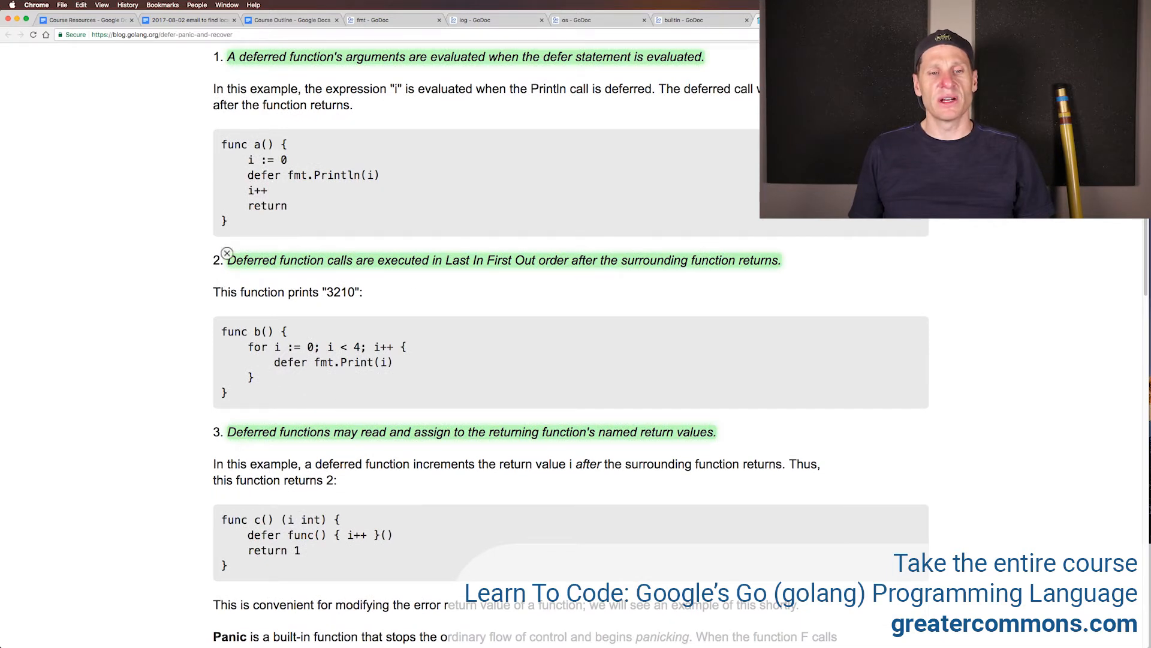
{"action": "left_click_drag", "start_coordinate": [274, 346], "coordinate": [399, 347]}
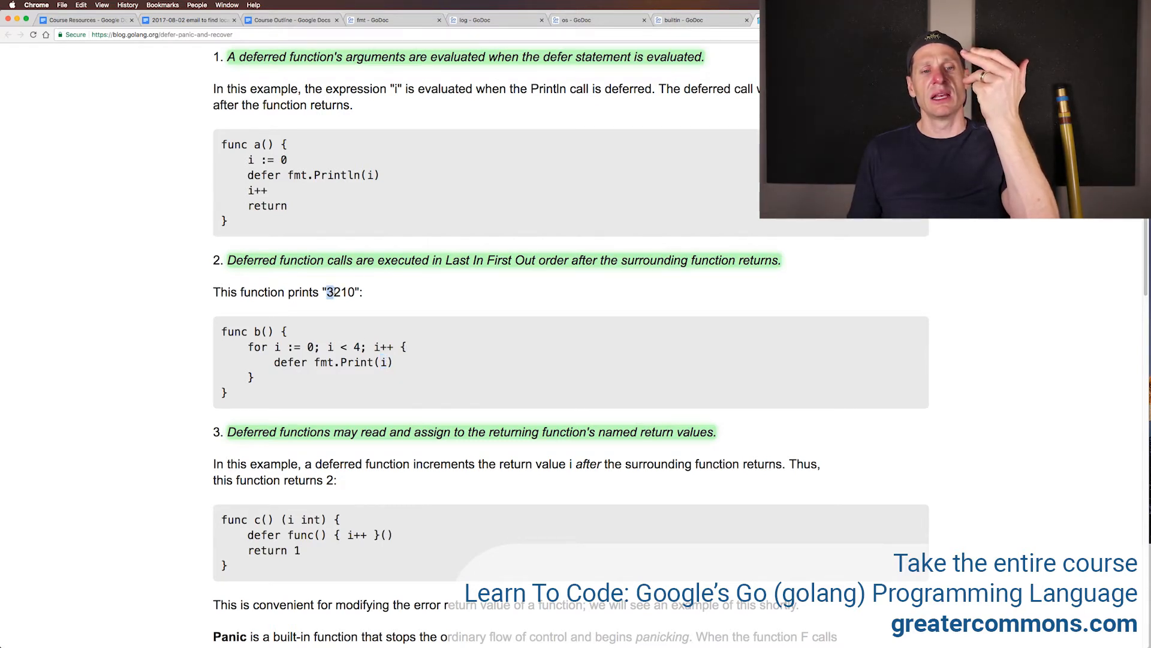
{"action": "double_click", "coordinate": [331, 292]}
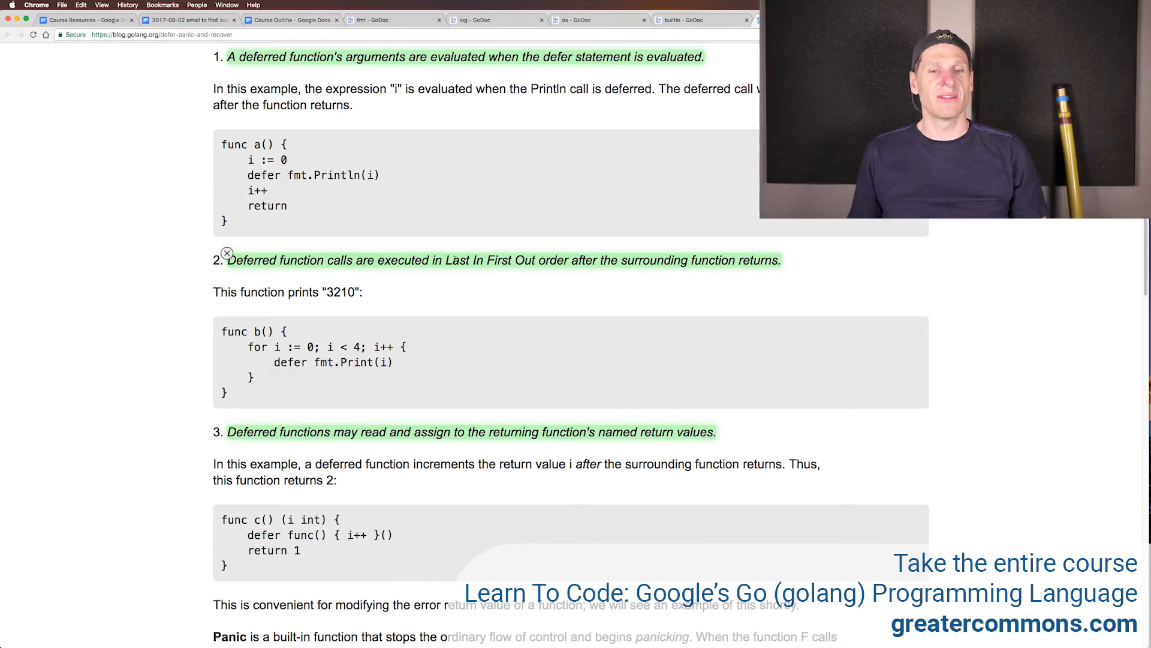
{"action": "scroll", "scroll_direction": "down", "scroll_amount": 3}
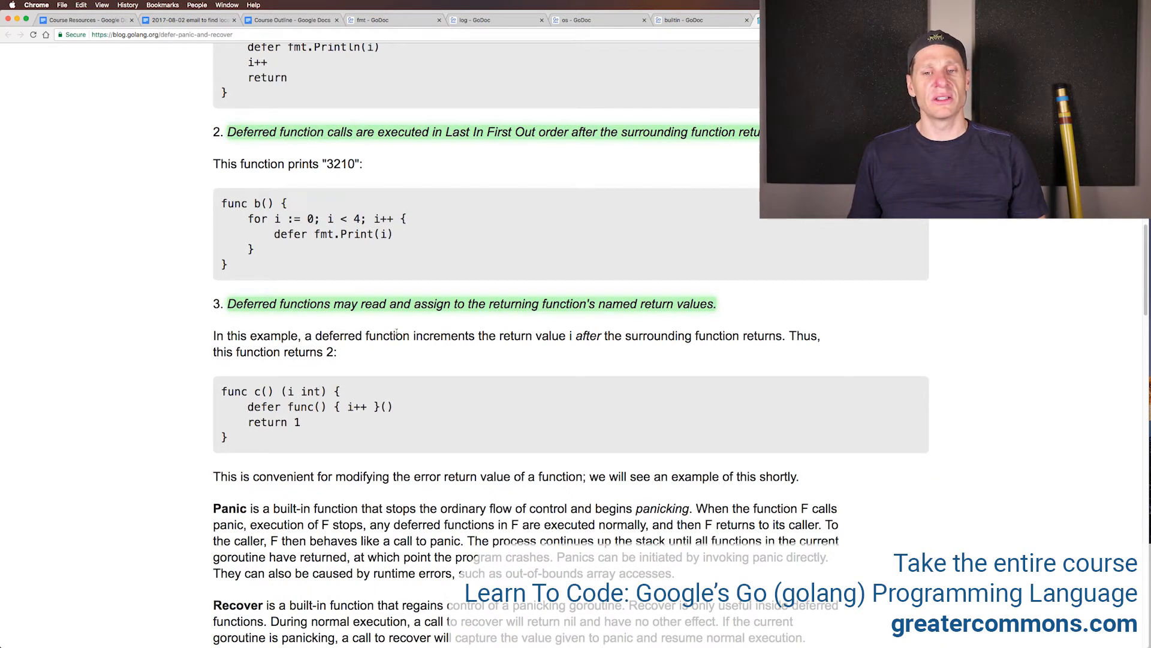
{"action": "mouse_move", "coordinate": [350, 419]}
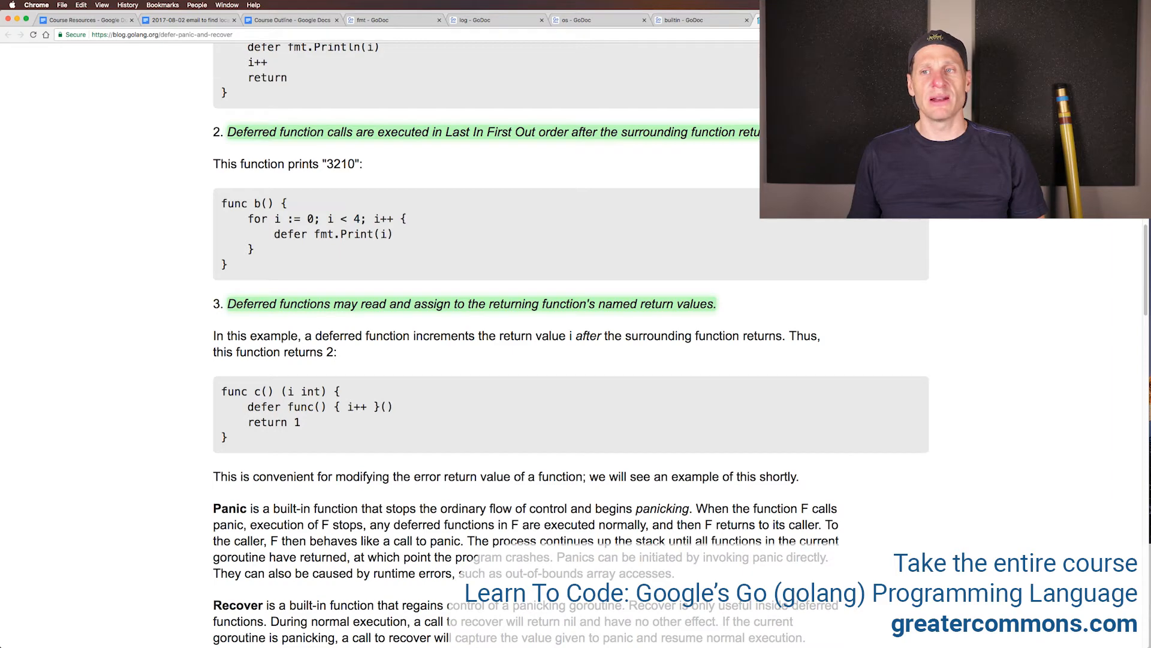
Step: From the Course Outline doc, open the first play.golang.org link under Recover
{"action": "left_click", "coordinate": [281, 20]}
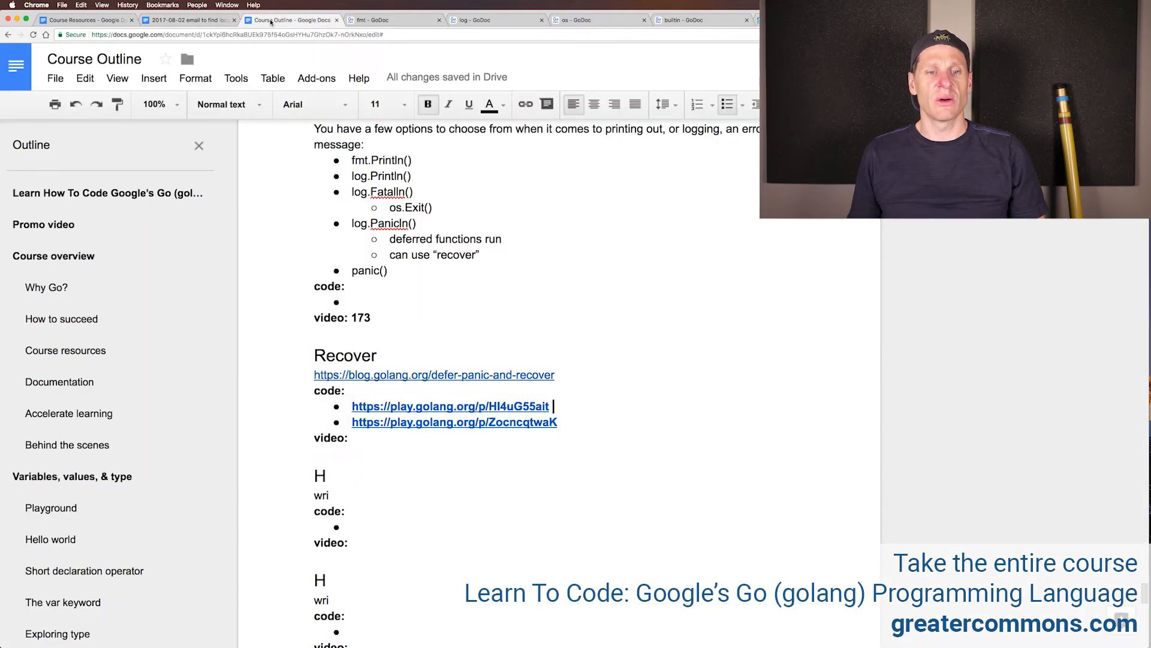
{"action": "left_click", "coordinate": [449, 406]}
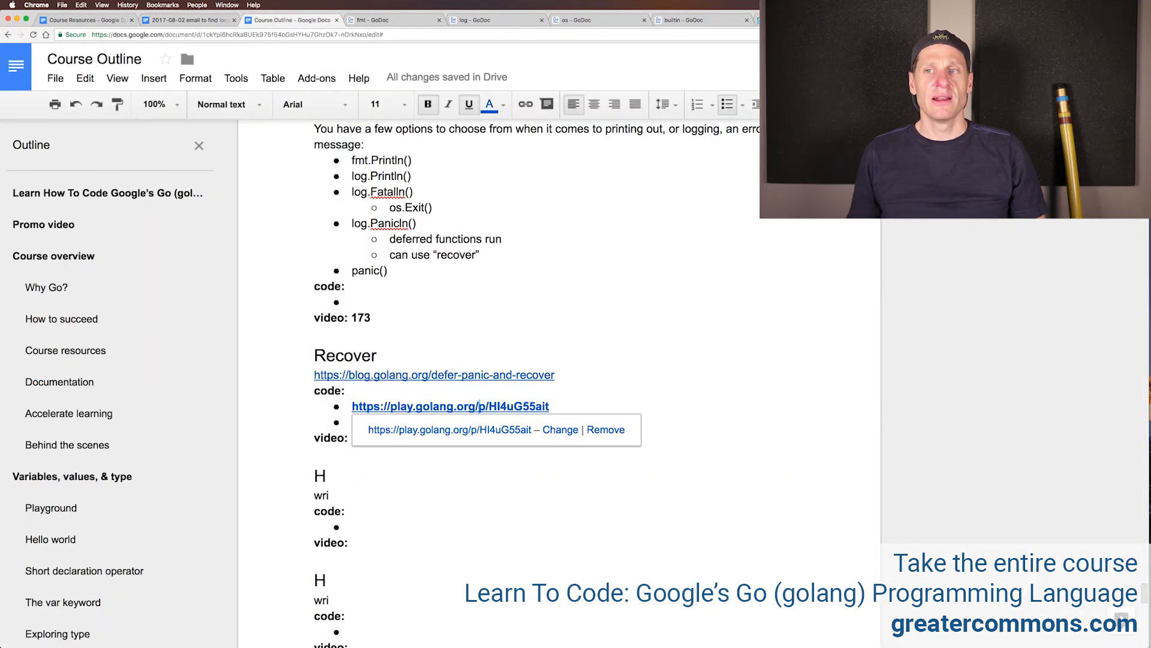
{"action": "left_click", "coordinate": [450, 406]}
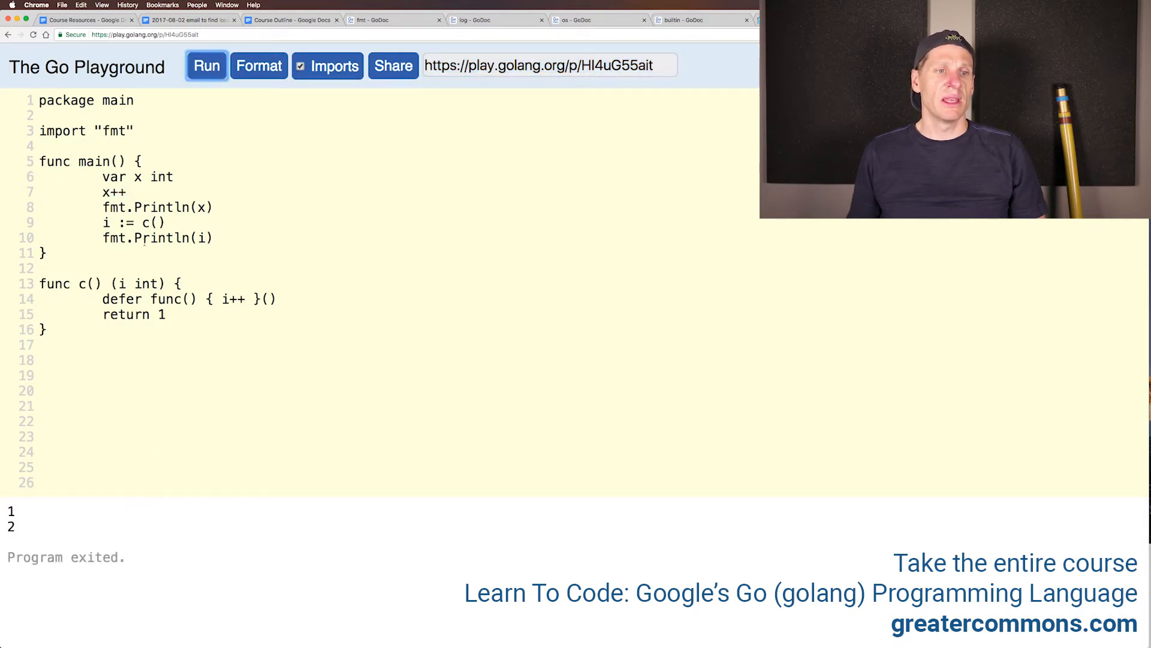
Step: Rename main's variable i to y on lines 9 and 10, pointing out c's returned value
{"action": "left_click_drag", "start_coordinate": [103, 176], "coordinate": [174, 176]}
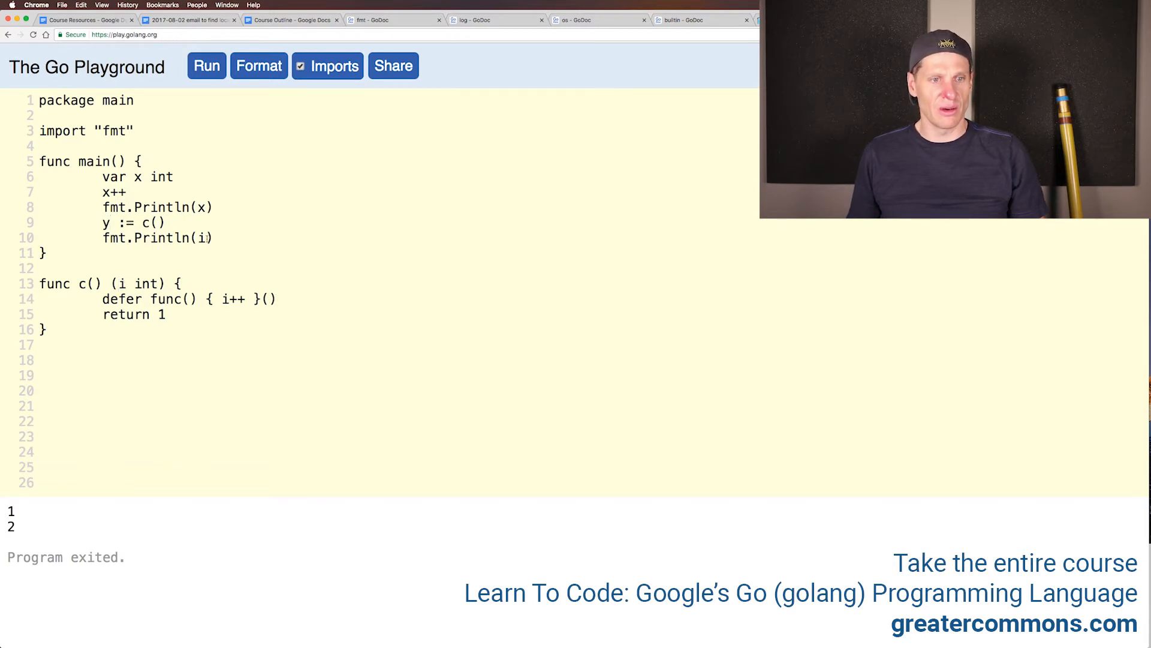
{"action": "type", "text": "y"}
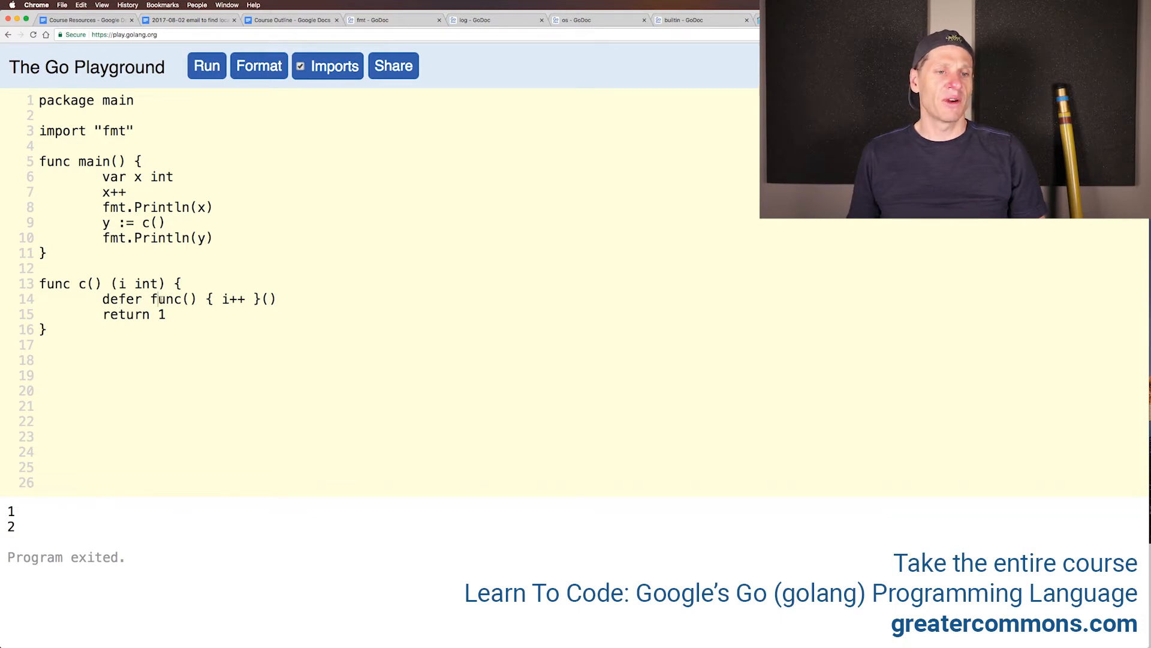
{"action": "left_click_drag", "start_coordinate": [176, 298], "coordinate": [277, 299]}
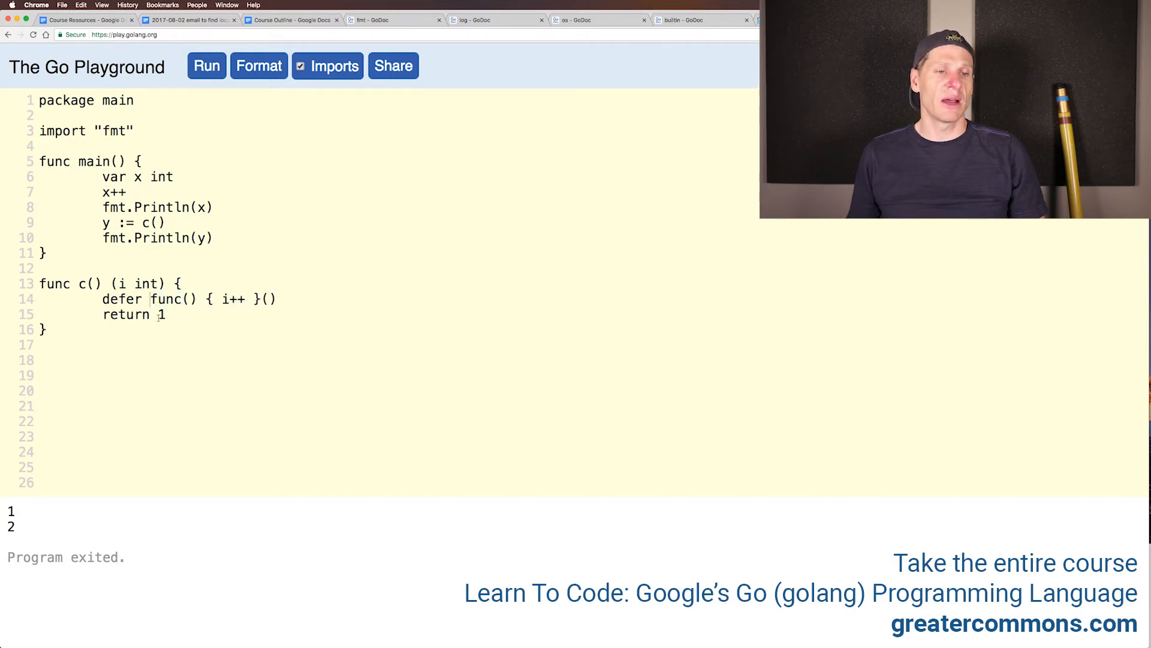
{"action": "double_click", "coordinate": [165, 299]}
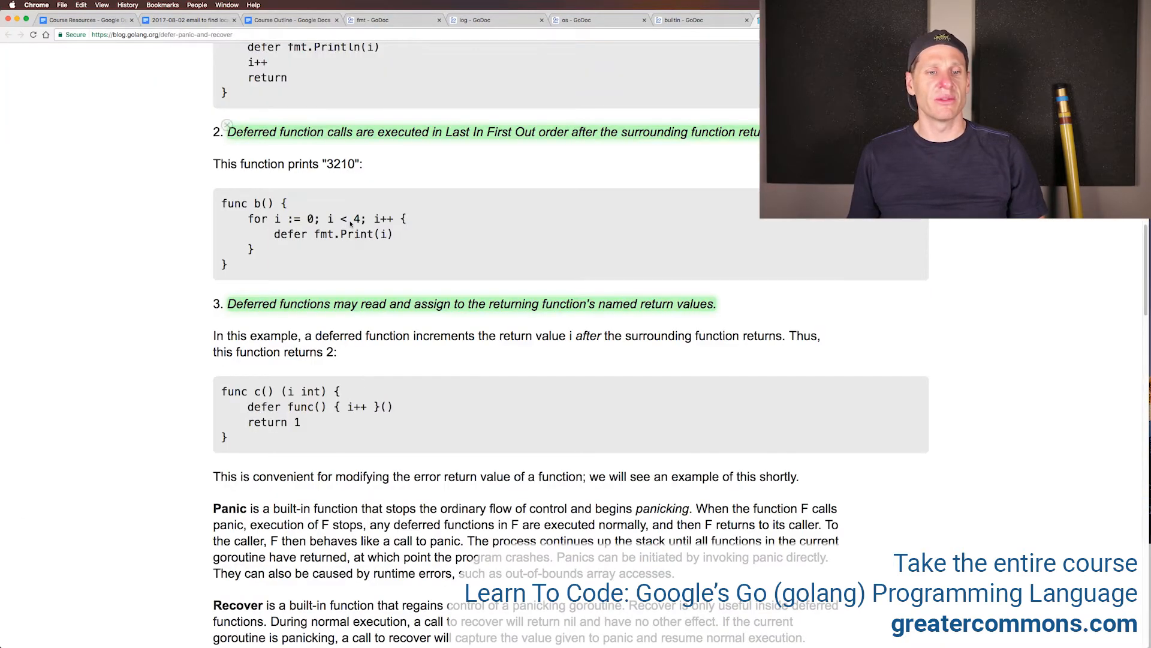
Step: Highlight 'after' in green with Super Simple Highlighter in the function c explanation
{"action": "scroll", "scroll_direction": "down", "scroll_amount": 3}
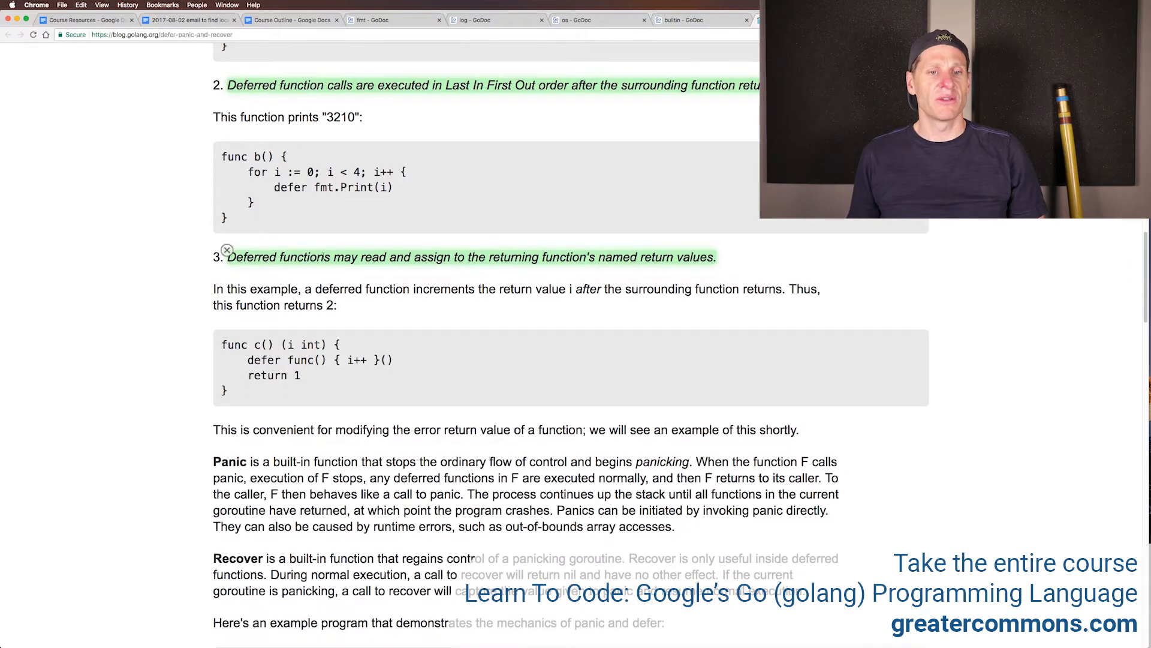
{"action": "mouse_move", "coordinate": [668, 272]}
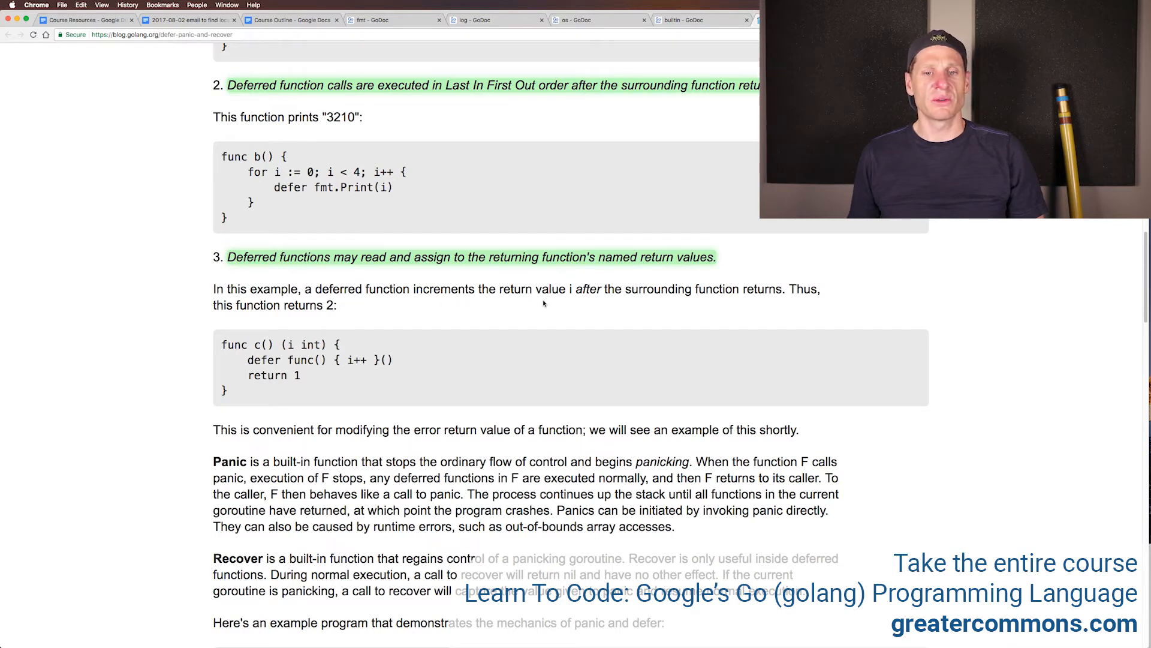
{"action": "right_click", "coordinate": [583, 289]}
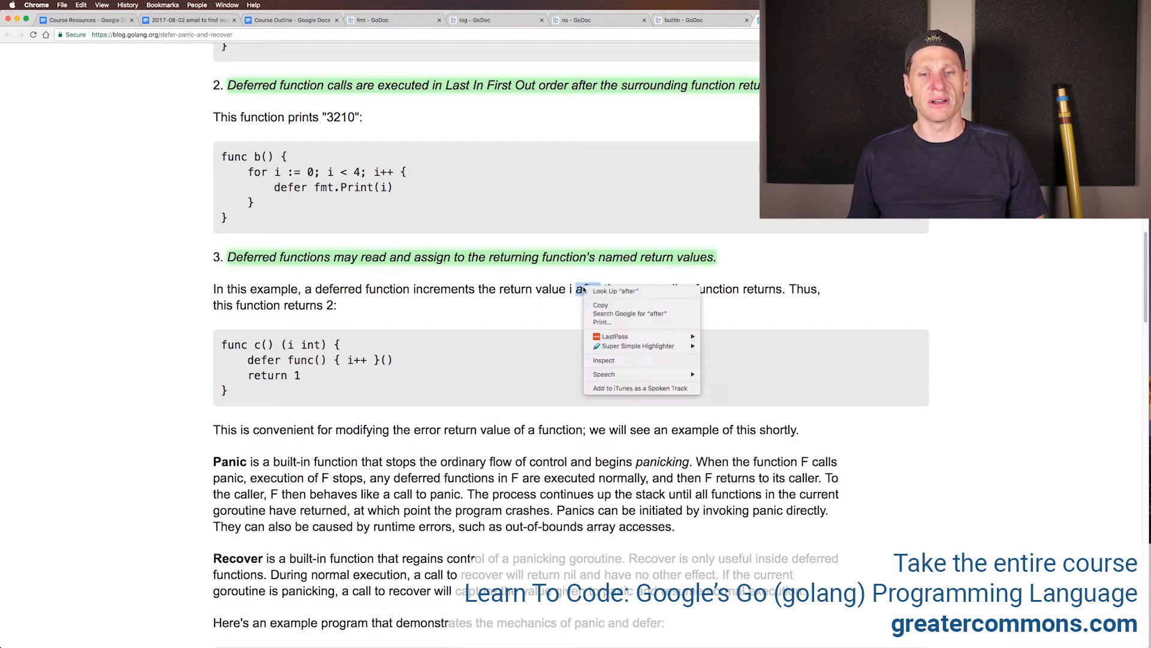
{"action": "mouse_move", "coordinate": [639, 346]}
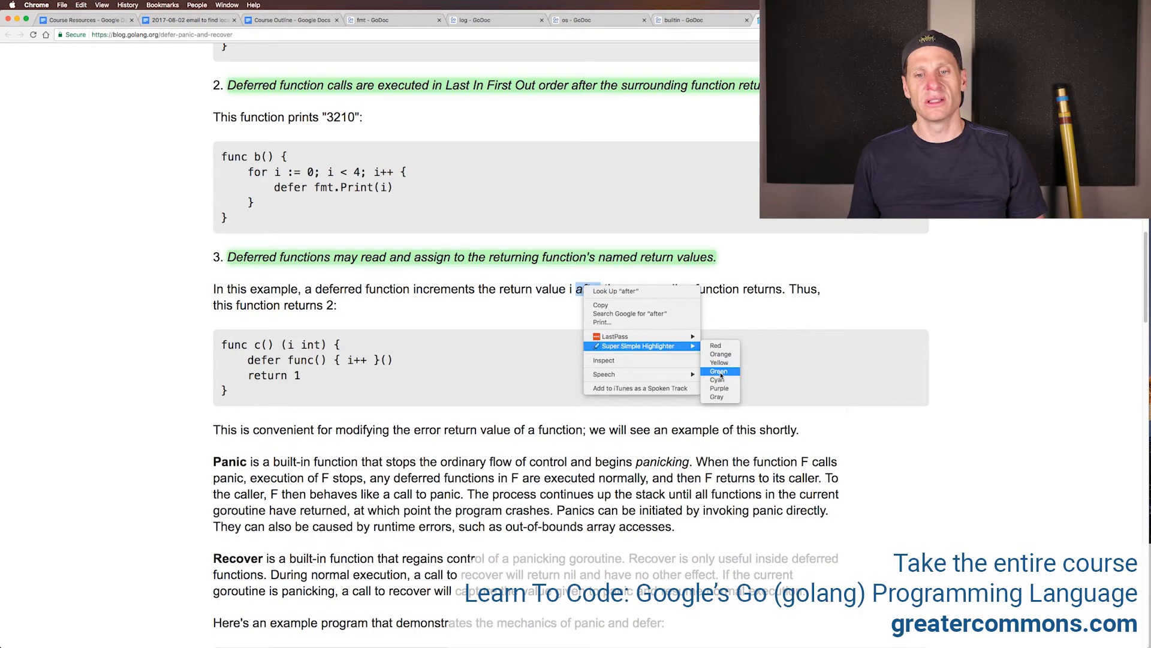
{"action": "left_click", "coordinate": [719, 371]}
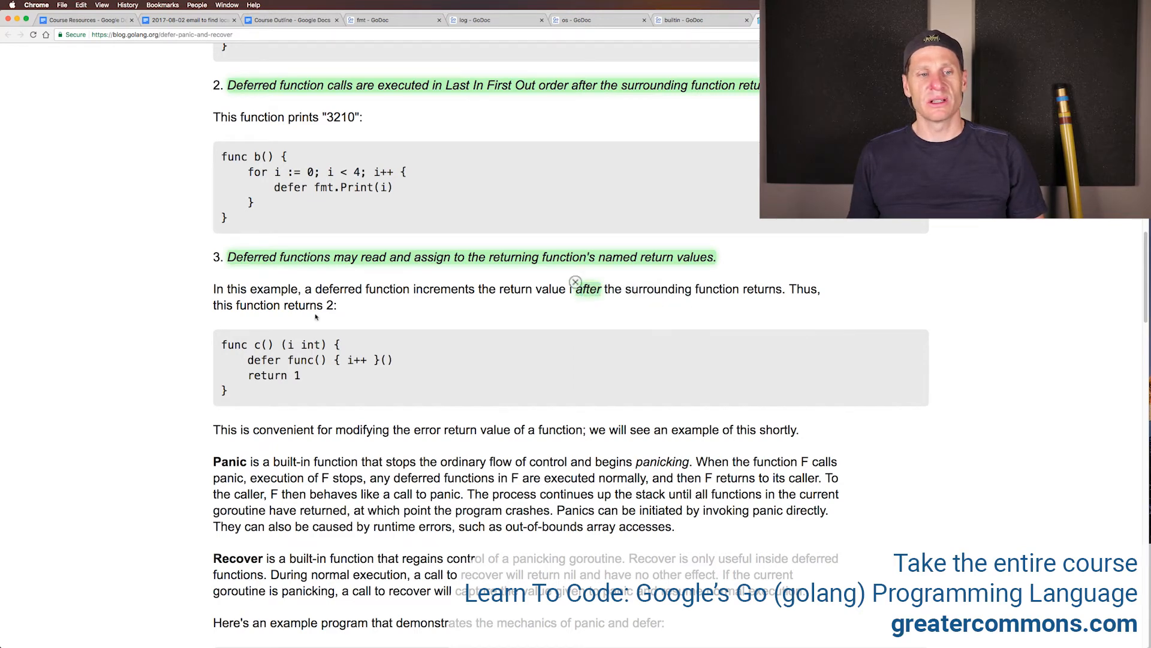
Step: Highlight the sentence 'Recover is only useful inside deferred functions'
{"action": "scroll", "scroll_direction": "down", "scroll_amount": 3}
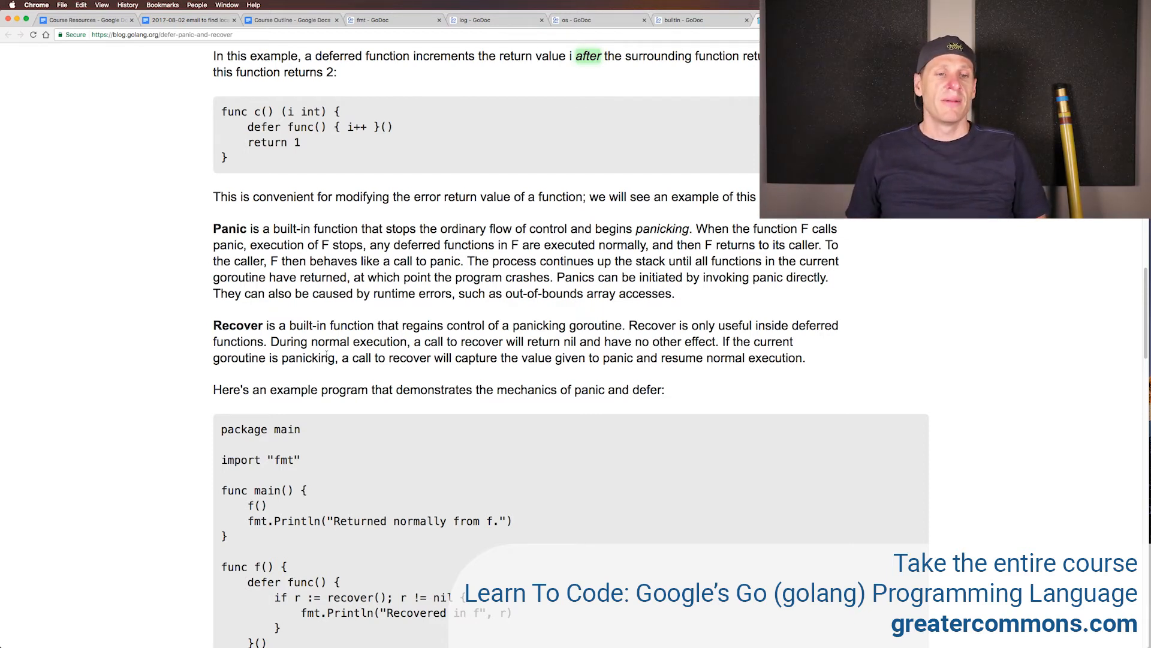
{"action": "left_click_drag", "start_coordinate": [285, 293], "coordinate": [417, 293]}
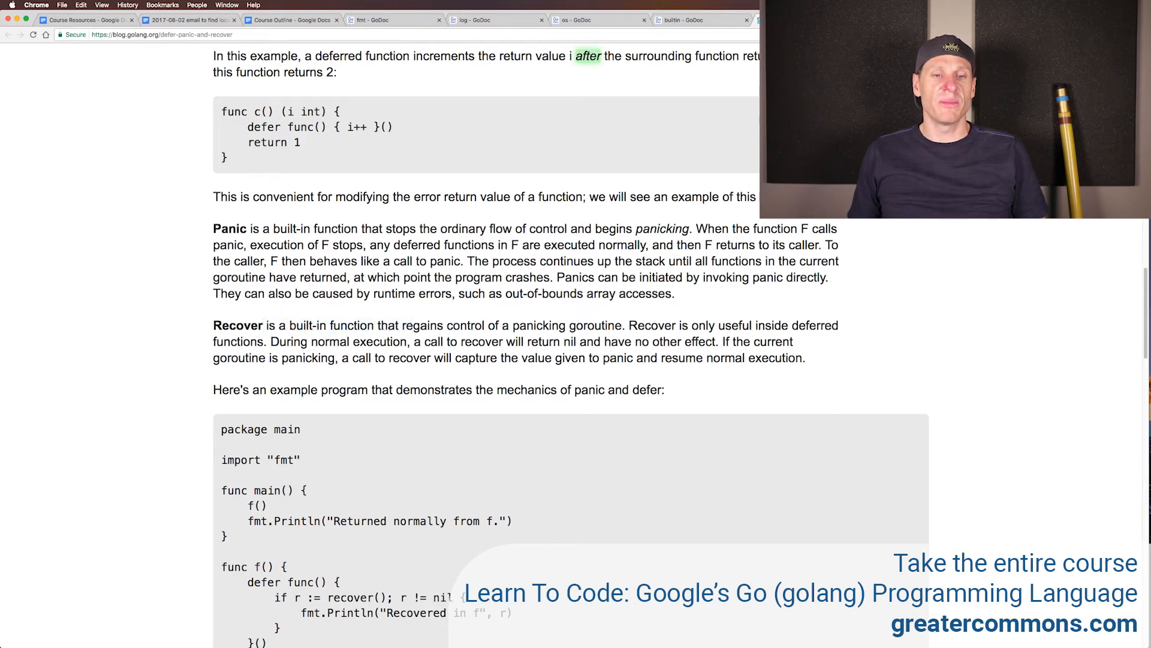
{"action": "double_click", "coordinate": [307, 325]}
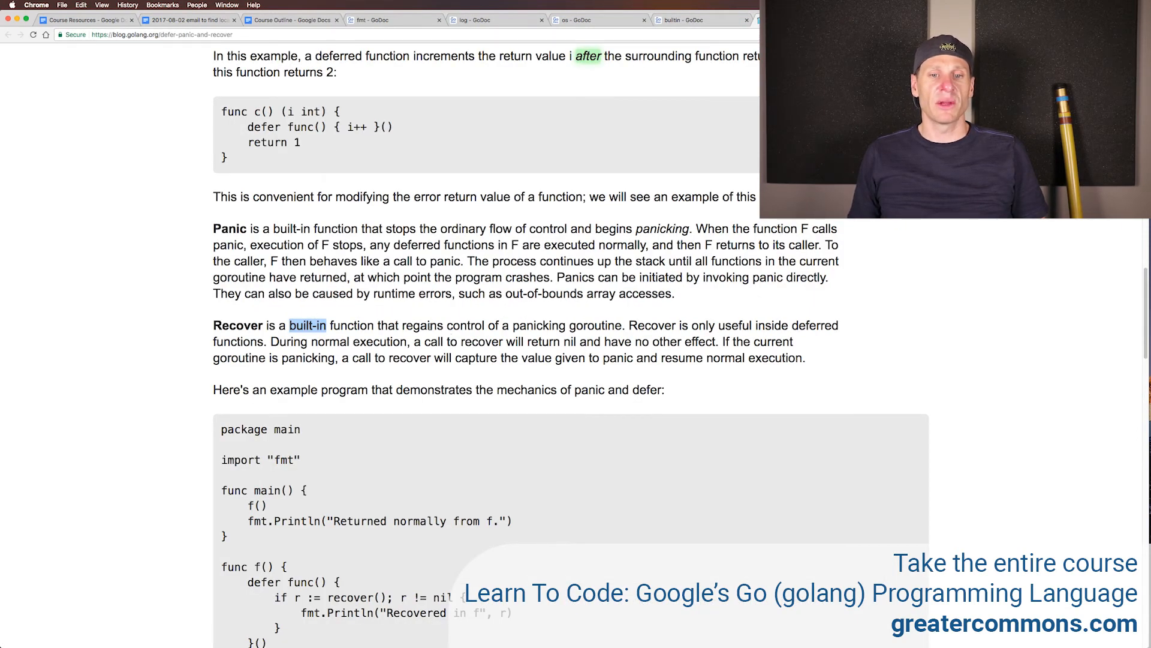
{"action": "left_click_drag", "start_coordinate": [435, 325], "coordinate": [625, 325]}
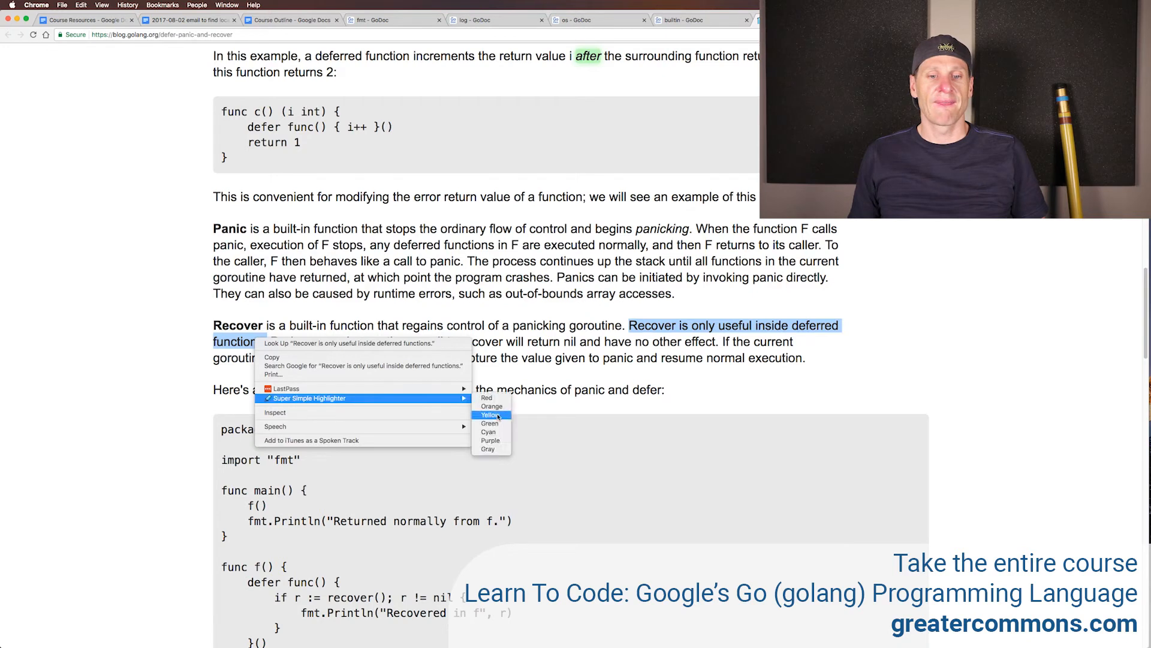
{"action": "left_click", "coordinate": [490, 415]}
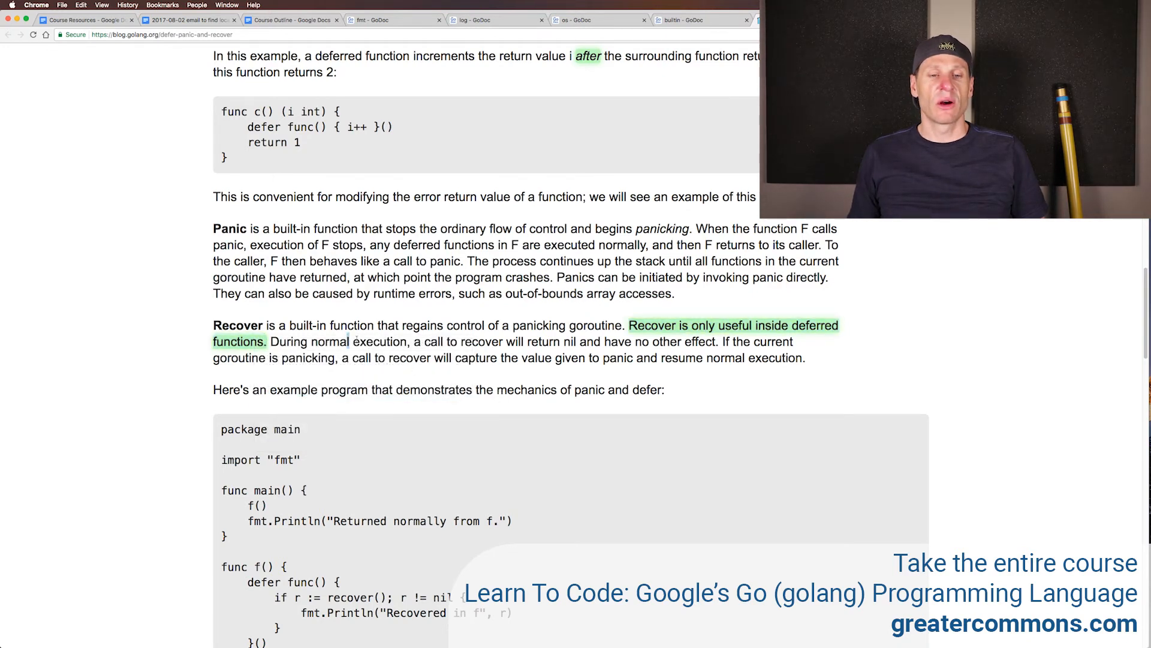
Step: Mark the clauses on recover's behaviour in a panicking goroutine and scroll to the example
{"action": "left_click_drag", "start_coordinate": [349, 341], "coordinate": [563, 342]}
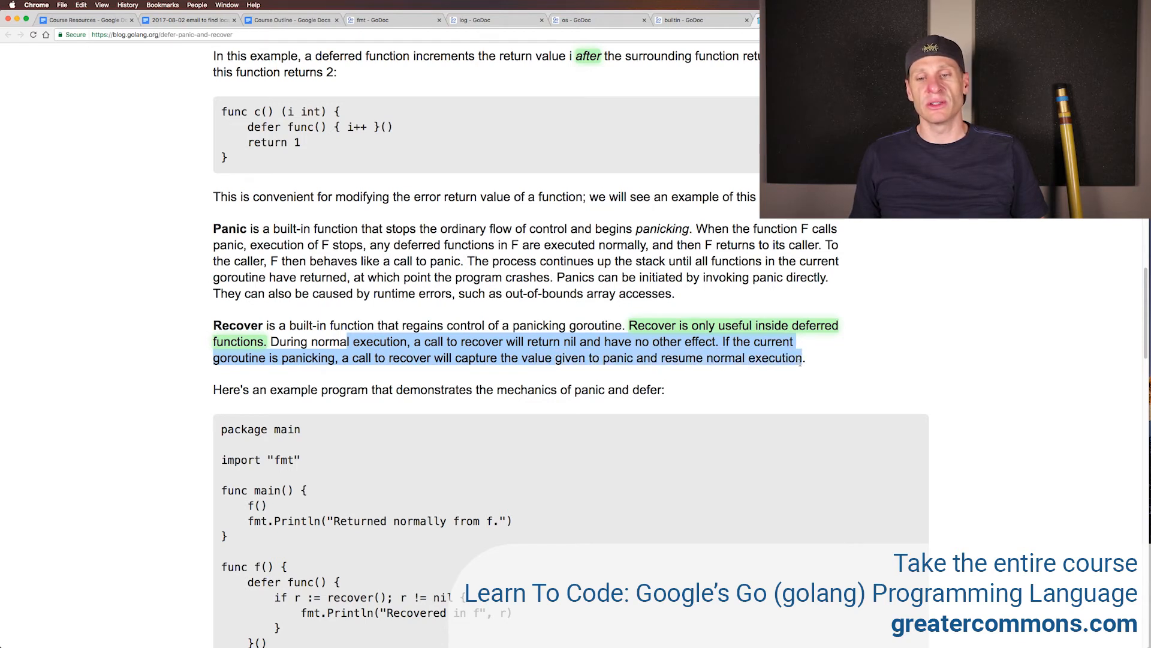
{"action": "left_click", "coordinate": [494, 342]}
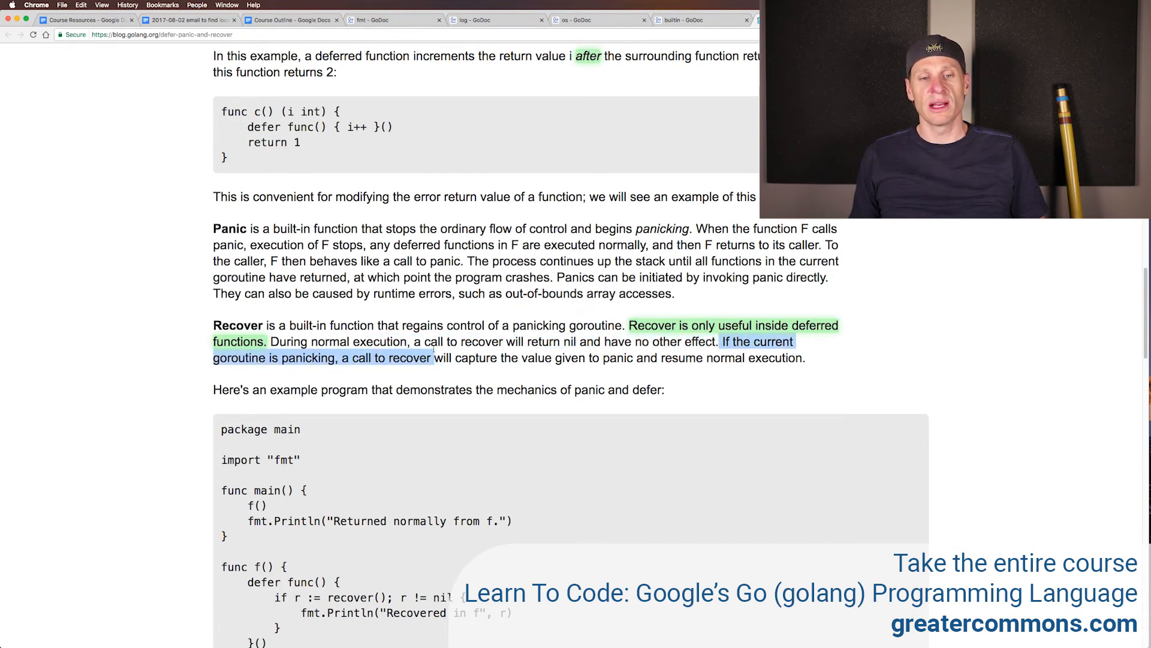
{"action": "left_click_drag", "start_coordinate": [415, 342], "coordinate": [716, 341]}
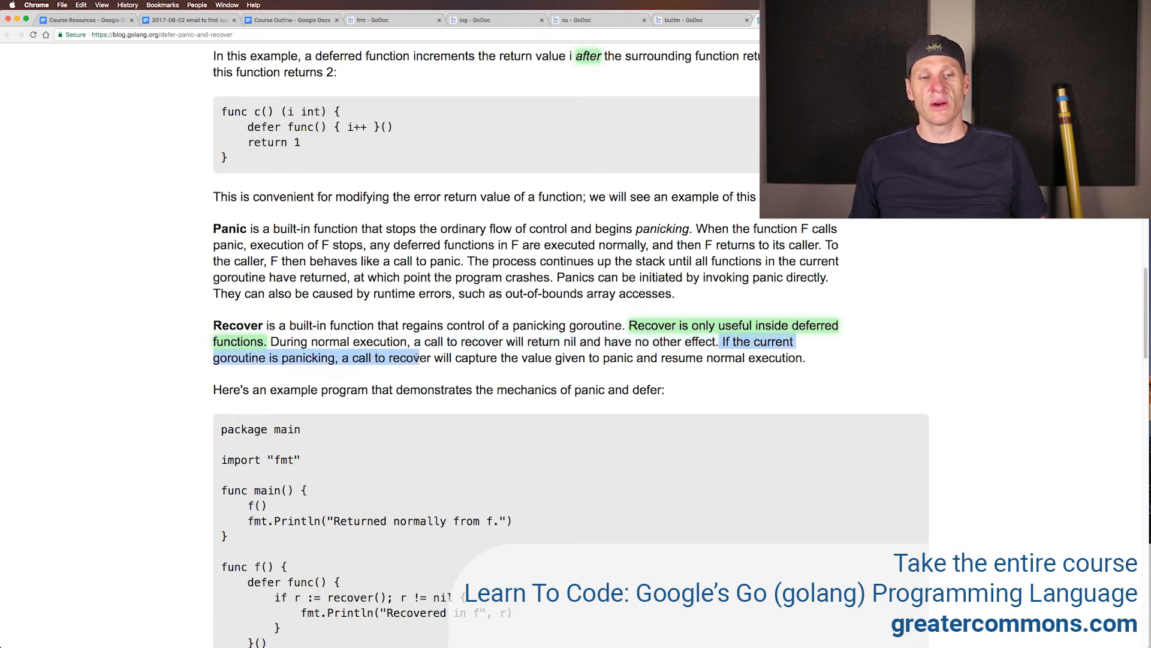
{"action": "left_click_drag", "start_coordinate": [423, 357], "coordinate": [550, 357]}
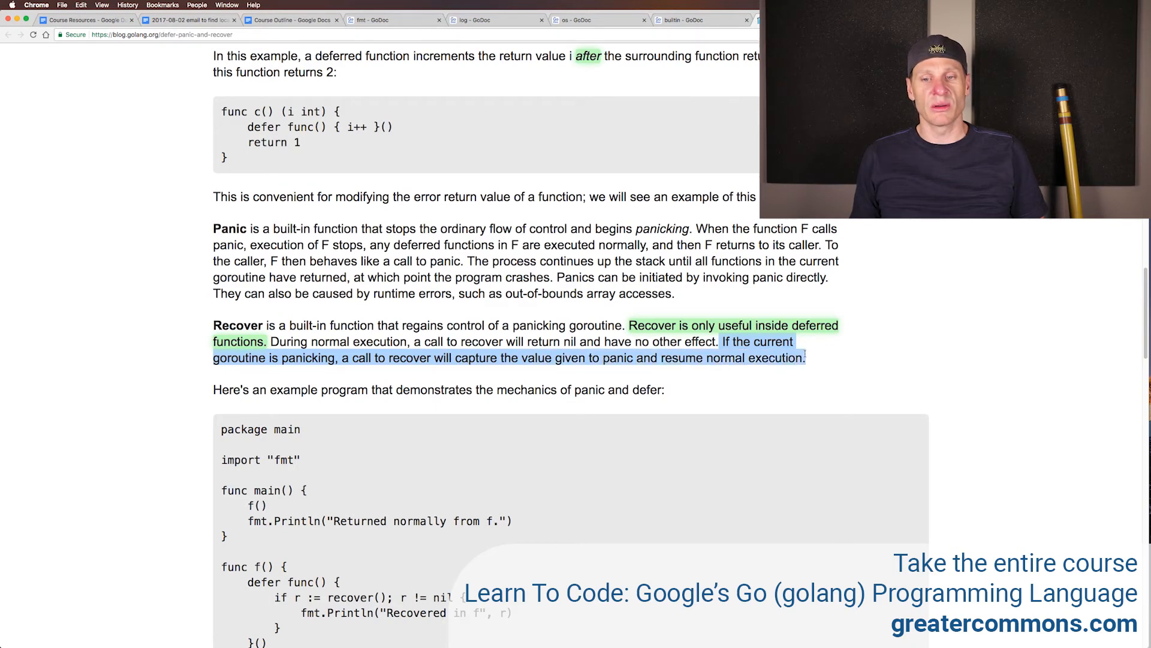
{"action": "scroll", "scroll_direction": "down", "scroll_amount": 3}
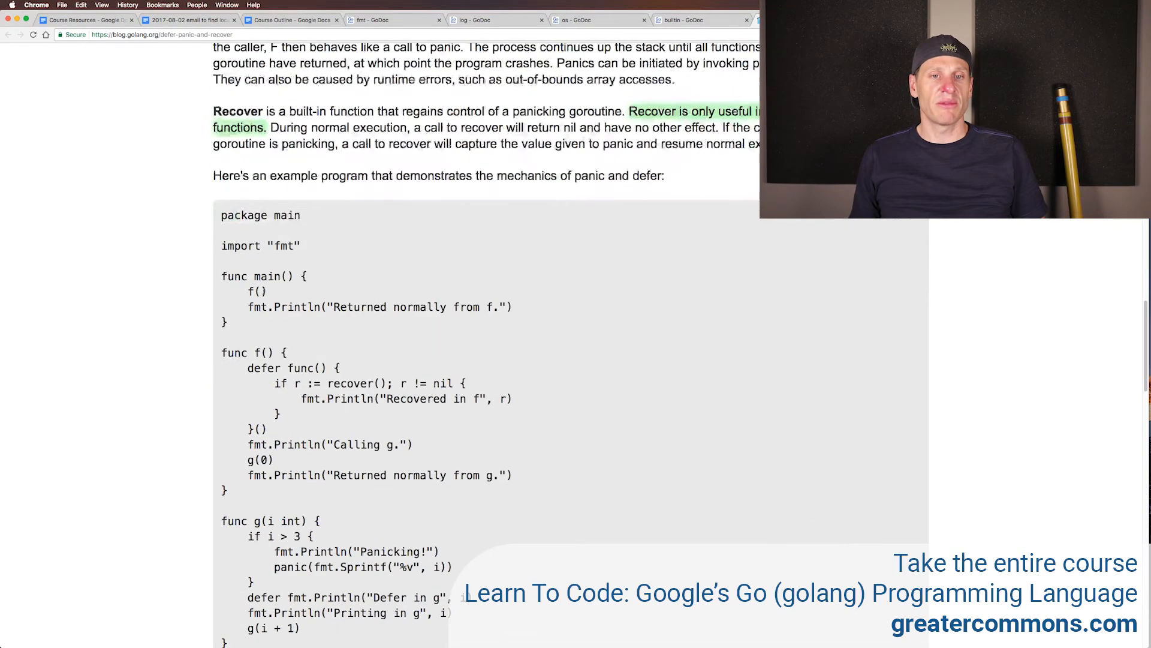
{"action": "scroll", "scroll_direction": "down", "scroll_amount": 3}
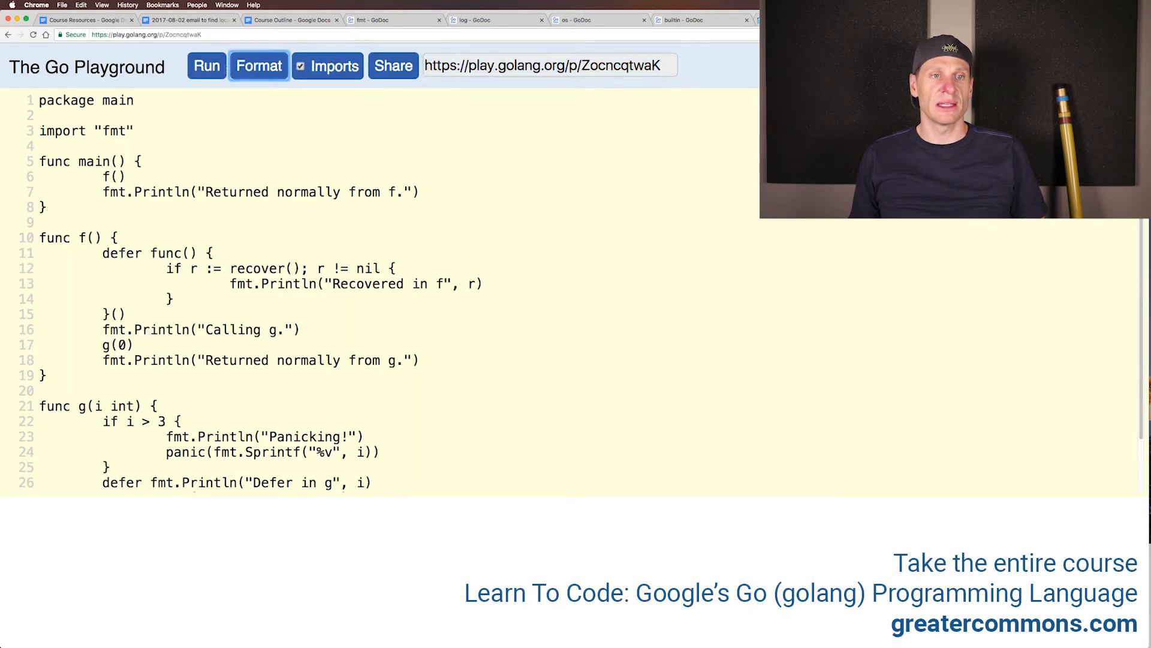
Step: Run the example and select recover() in f, its deferred function, and g's panic branch
{"action": "left_click", "coordinate": [207, 66]}
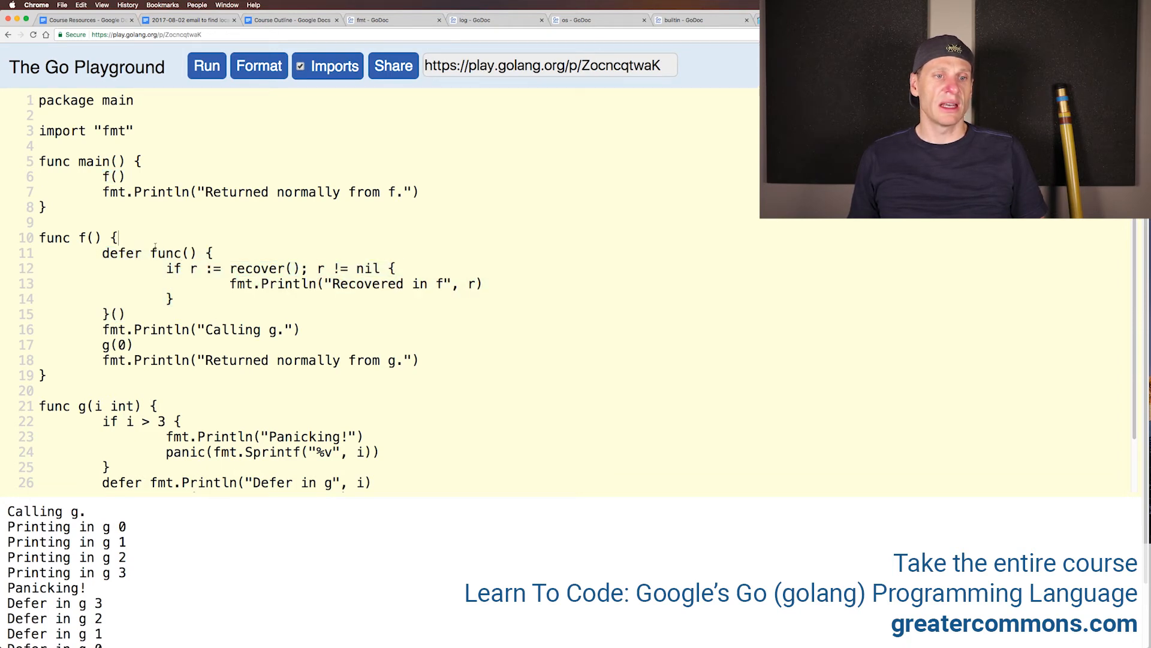
{"action": "left_click_drag", "start_coordinate": [150, 252], "coordinate": [125, 314]}
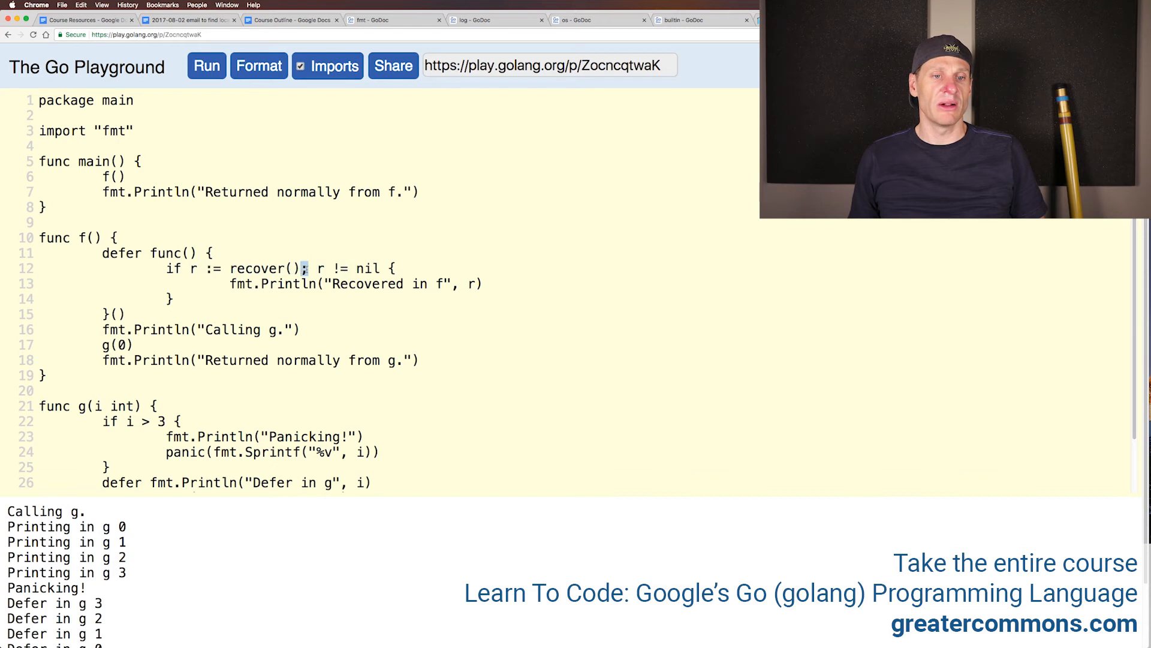
{"action": "left_click_drag", "start_coordinate": [189, 268], "coordinate": [299, 268]}
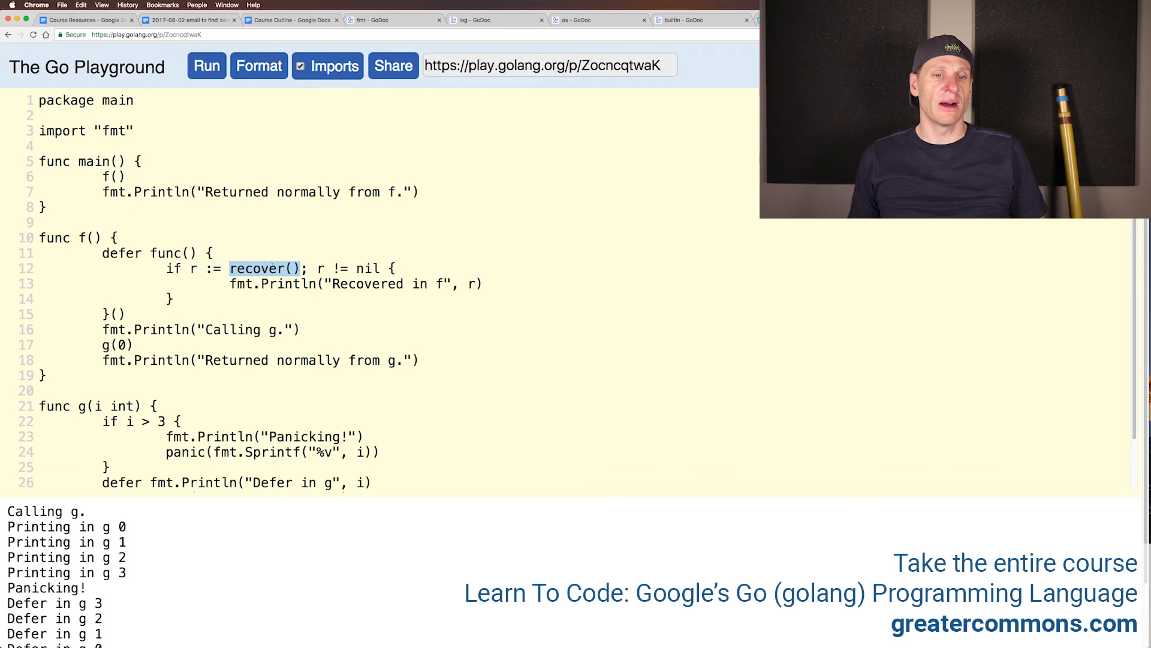
{"action": "left_click_drag", "start_coordinate": [302, 268], "coordinate": [380, 268]}
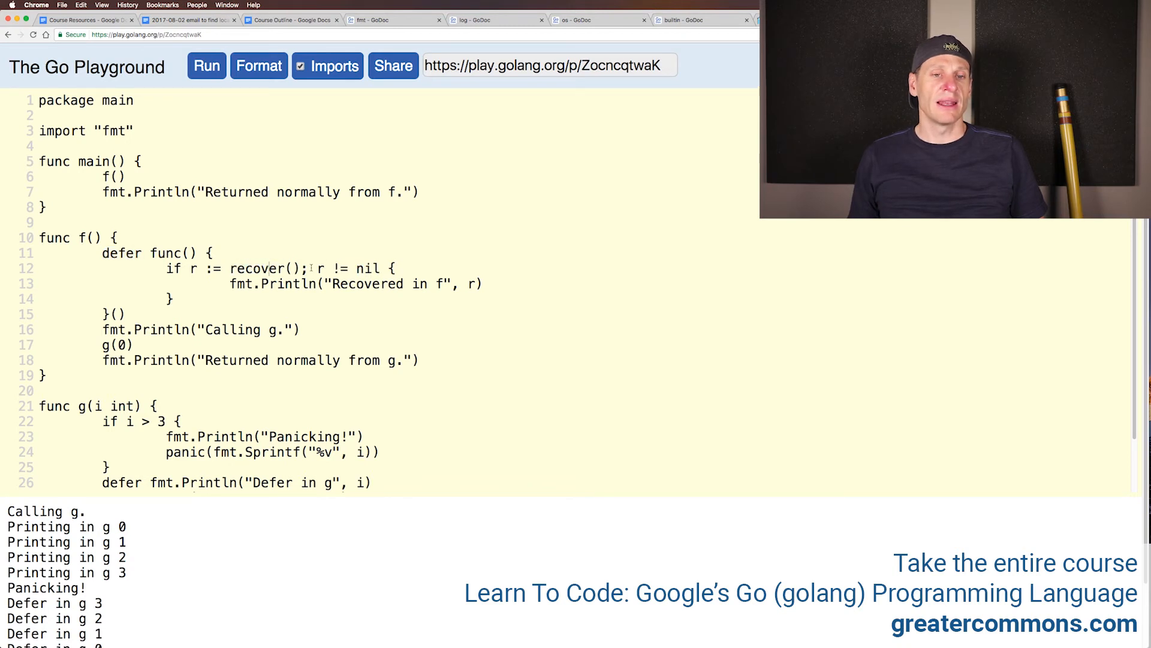
{"action": "double_click", "coordinate": [366, 284]}
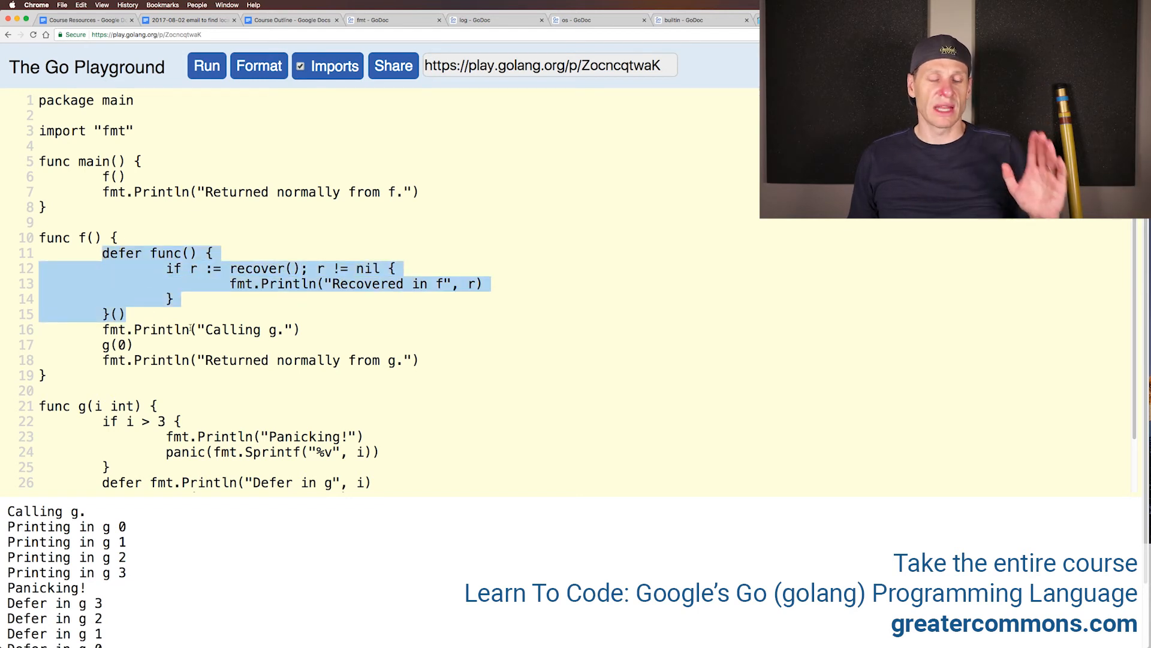
{"action": "double_click", "coordinate": [232, 329]}
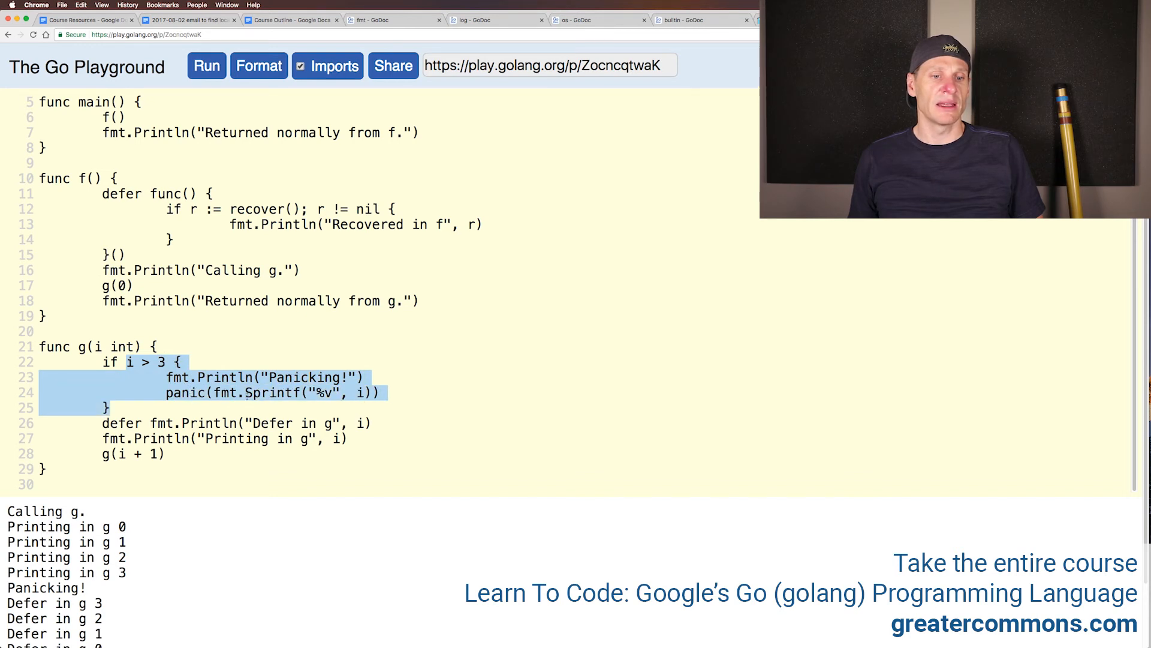
{"action": "double_click", "coordinate": [185, 393]}
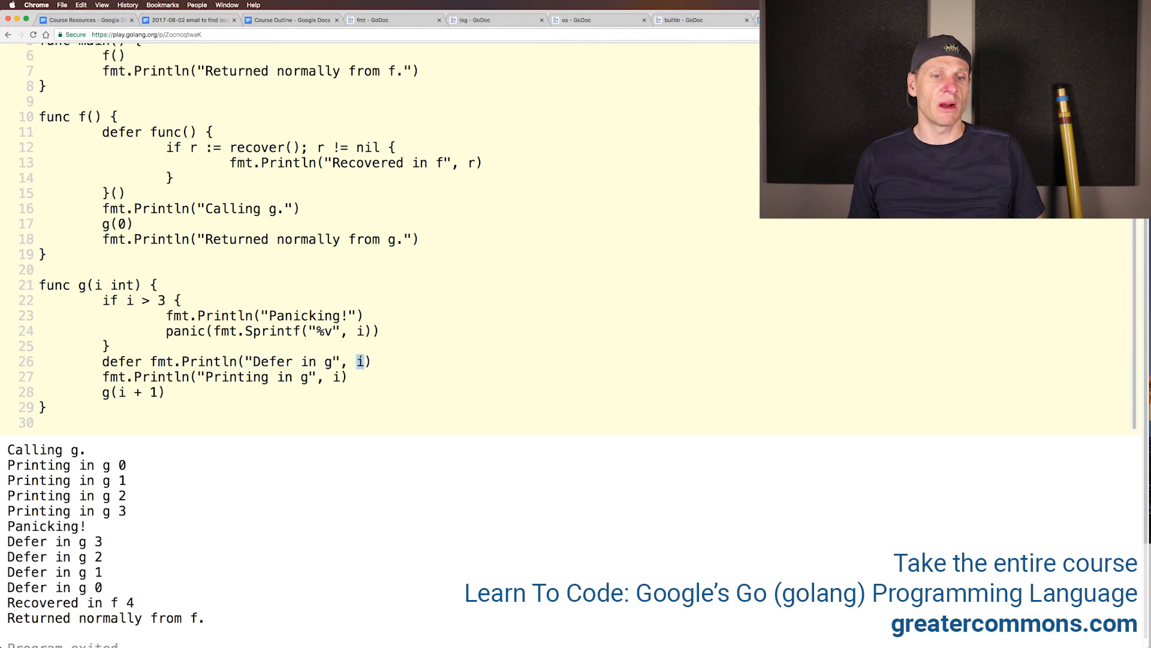
{"action": "double_click", "coordinate": [167, 377]}
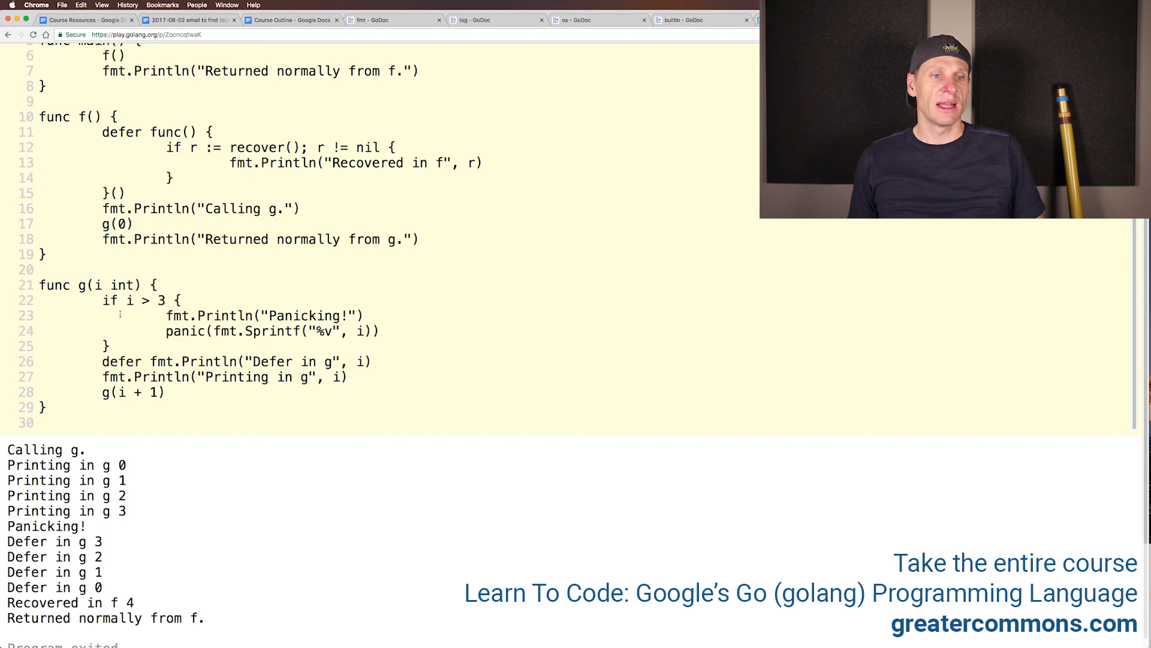
{"action": "double_click", "coordinate": [122, 224]}
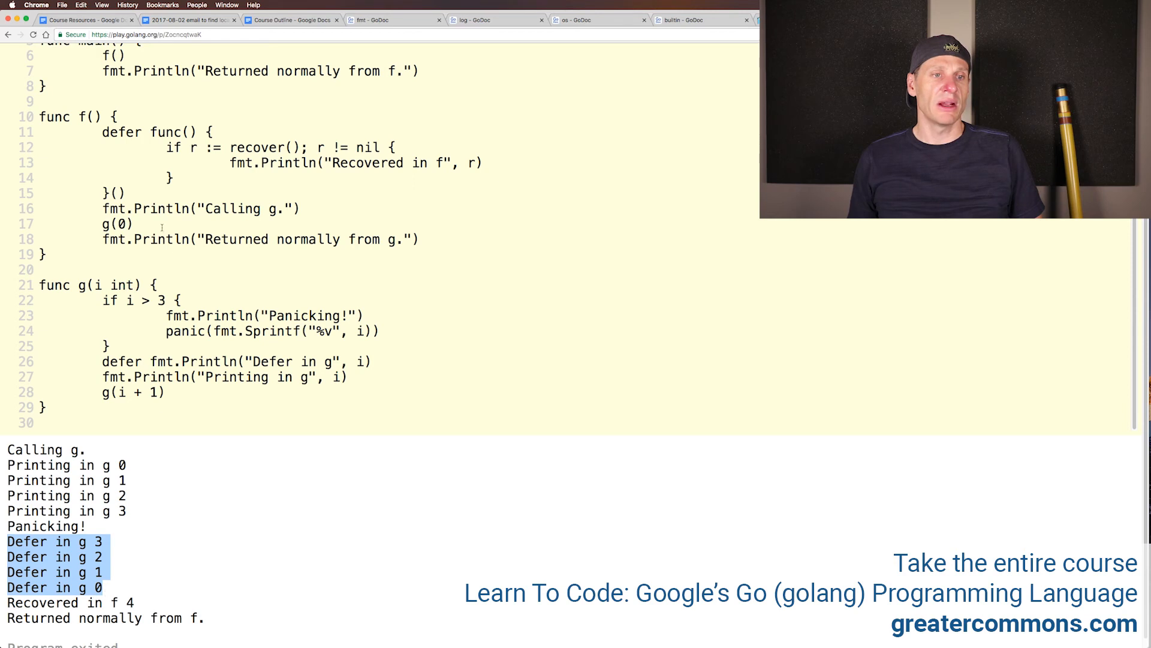
{"action": "double_click", "coordinate": [117, 224]}
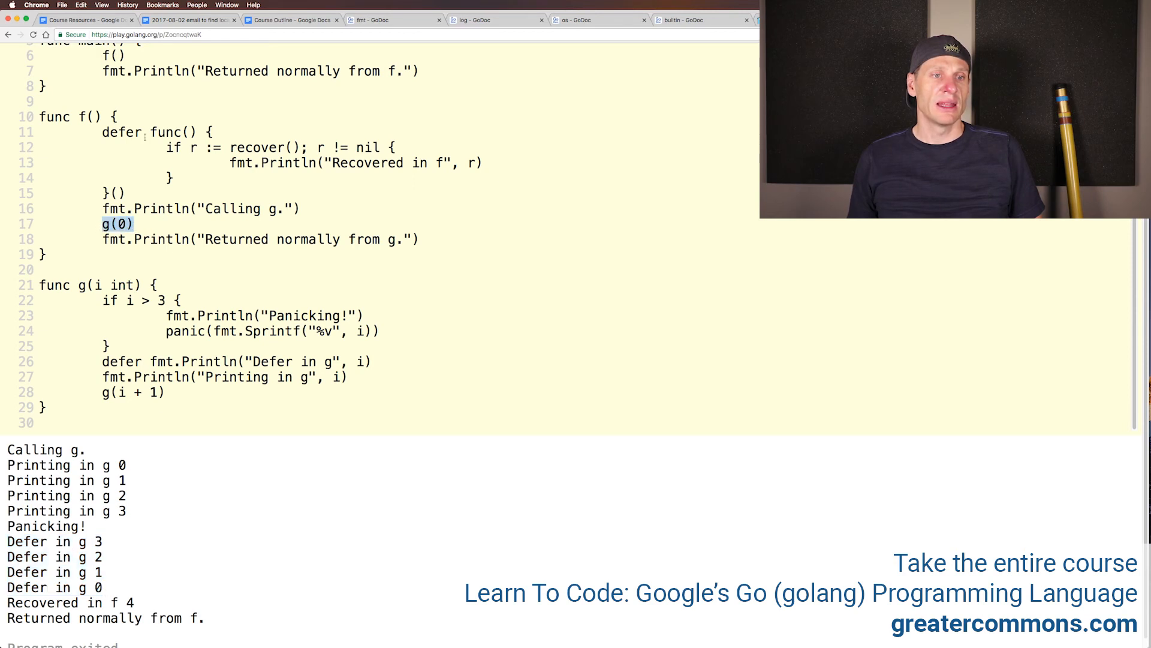
{"action": "double_click", "coordinate": [256, 147]}
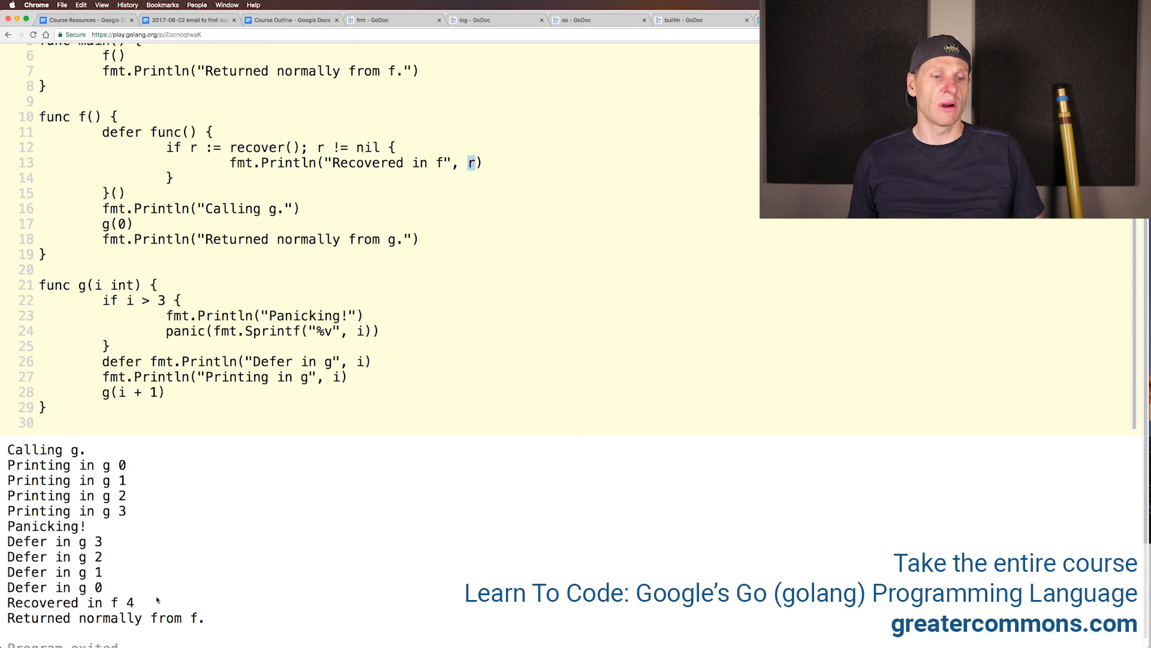
{"action": "key", "text": "cmd+a"}
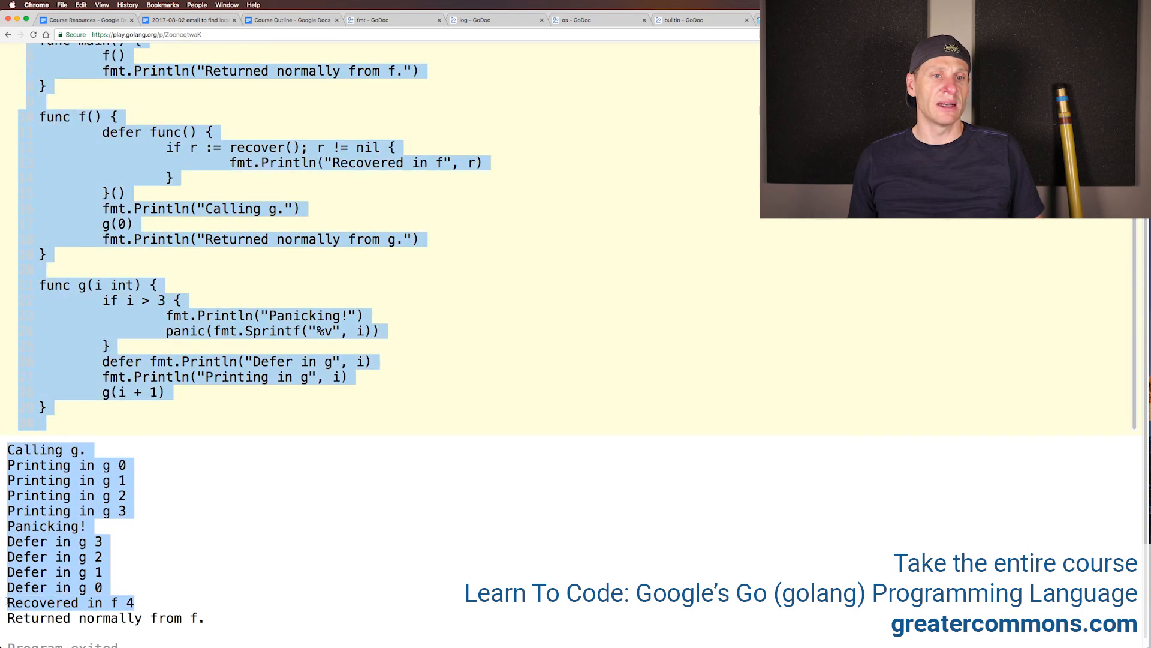
{"action": "left_click", "coordinate": [241, 306]}
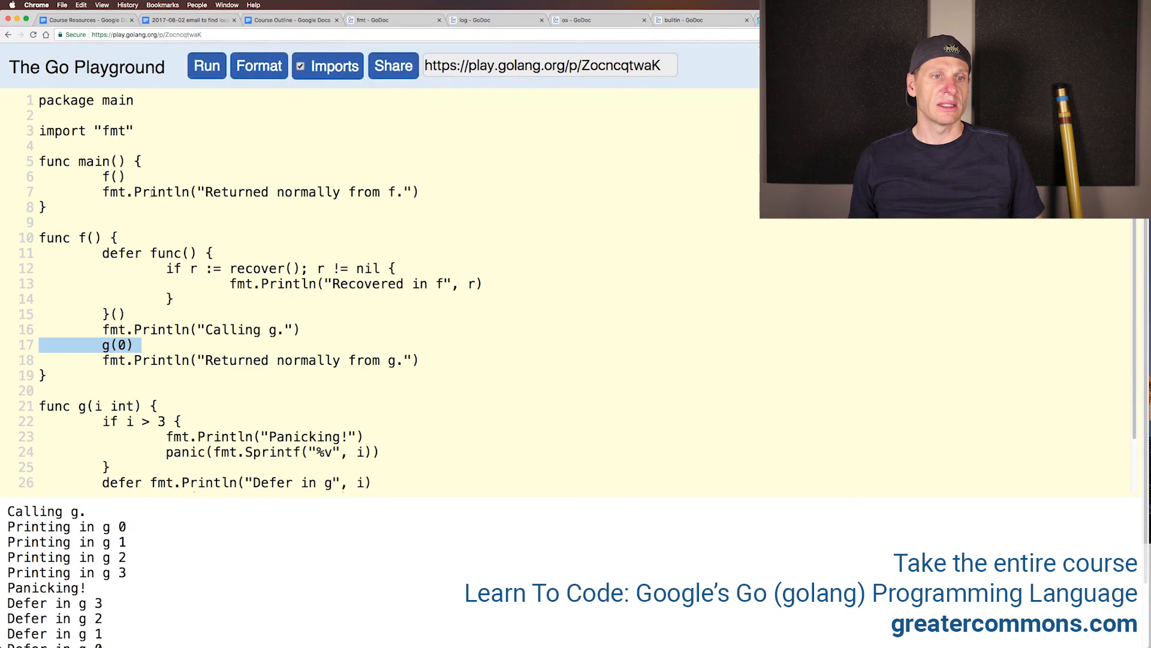
{"action": "scroll", "scroll_direction": "down", "scroll_amount": 3}
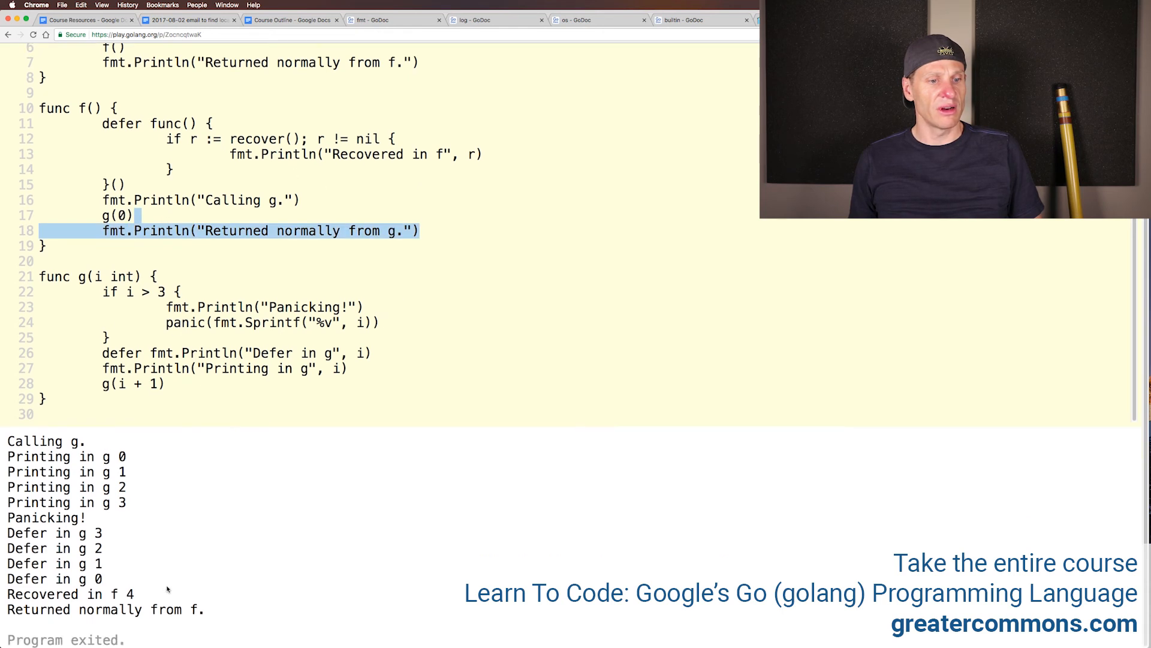
{"action": "mouse_move", "coordinate": [77, 601]}
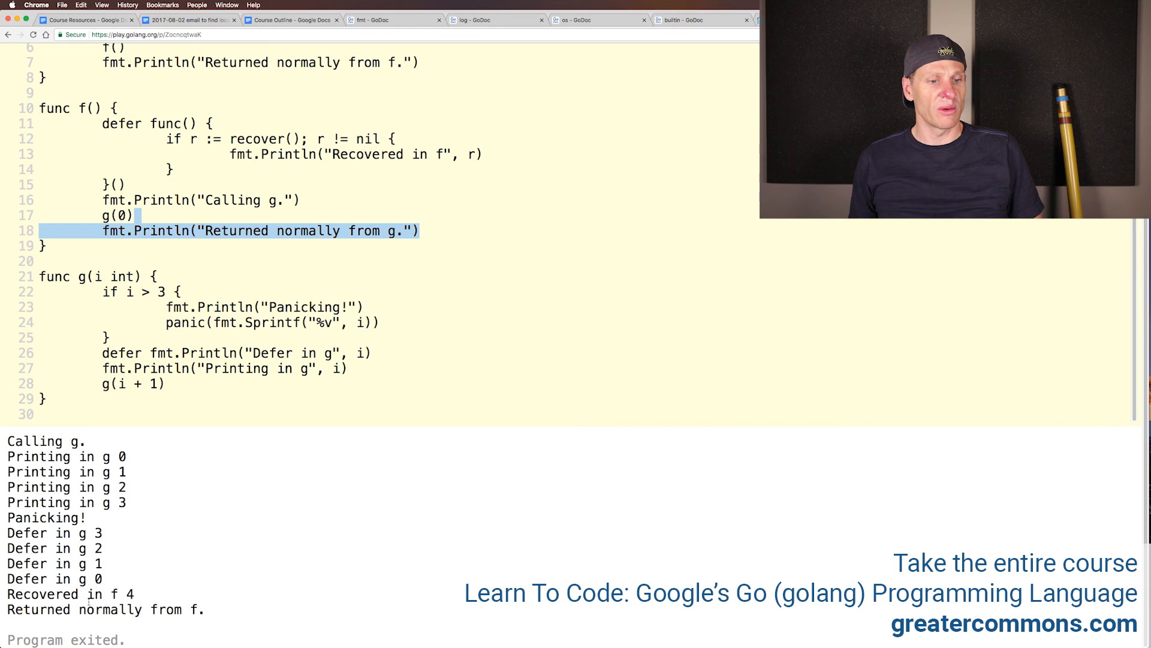
{"action": "mouse_move", "coordinate": [201, 578]}
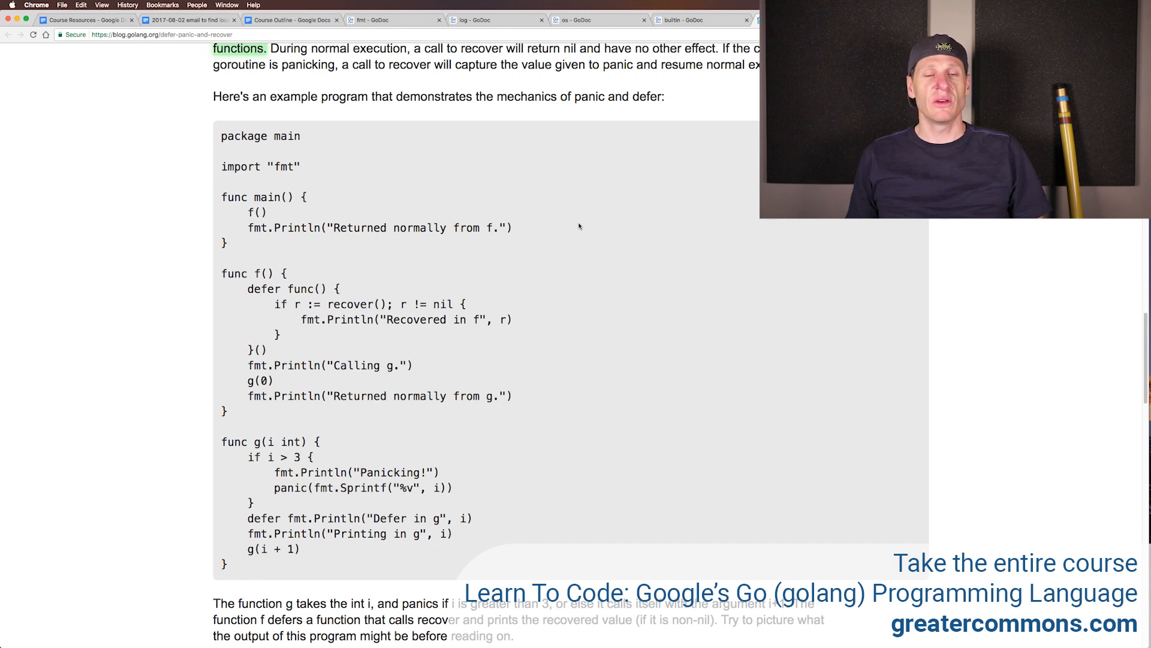
{"action": "mouse_move", "coordinate": [597, 190]}
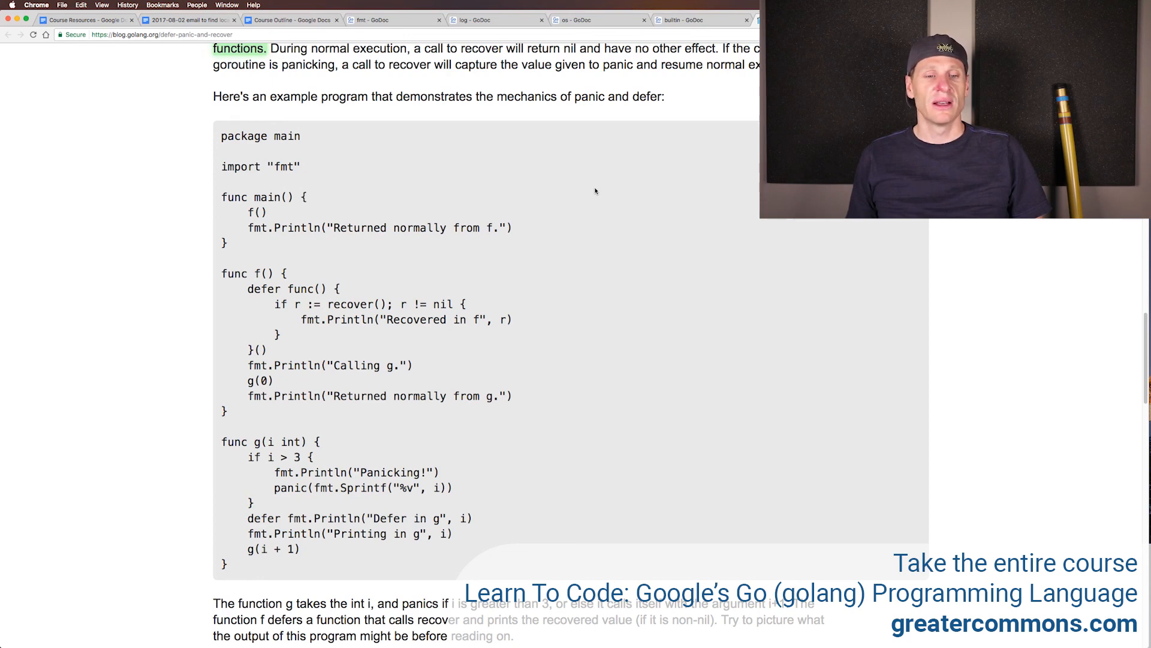
Step: Scroll past the example output and select the real-world panic and recover sentence
{"action": "scroll", "scroll_direction": "down", "scroll_amount": 3}
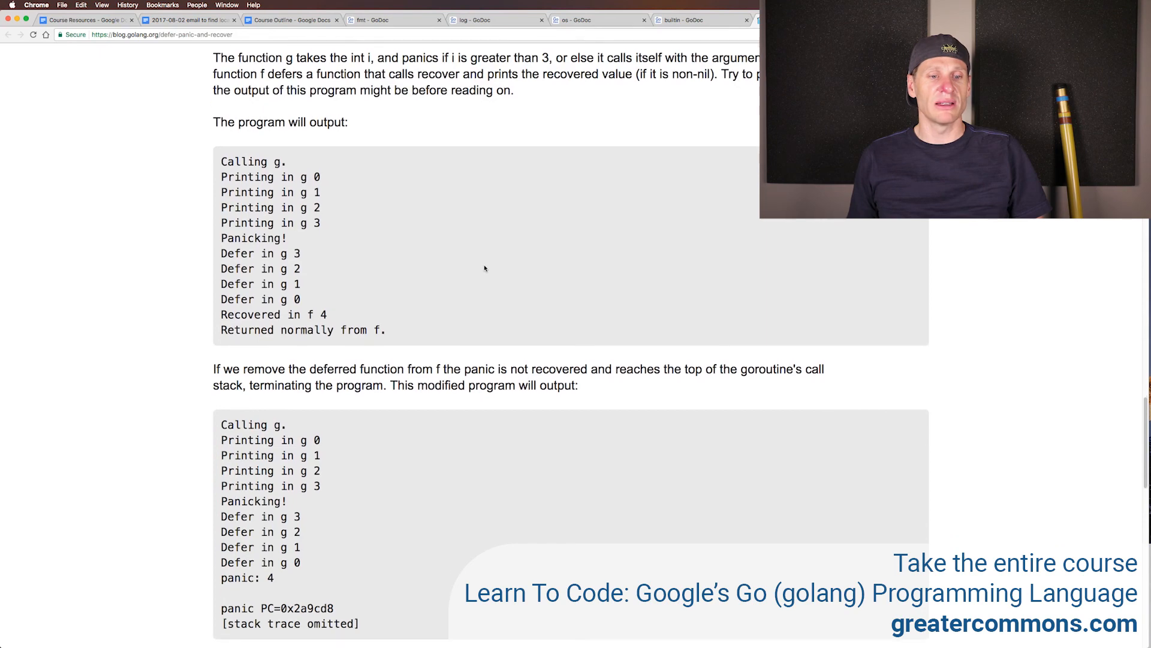
{"action": "scroll", "scroll_direction": "down", "scroll_amount": 3}
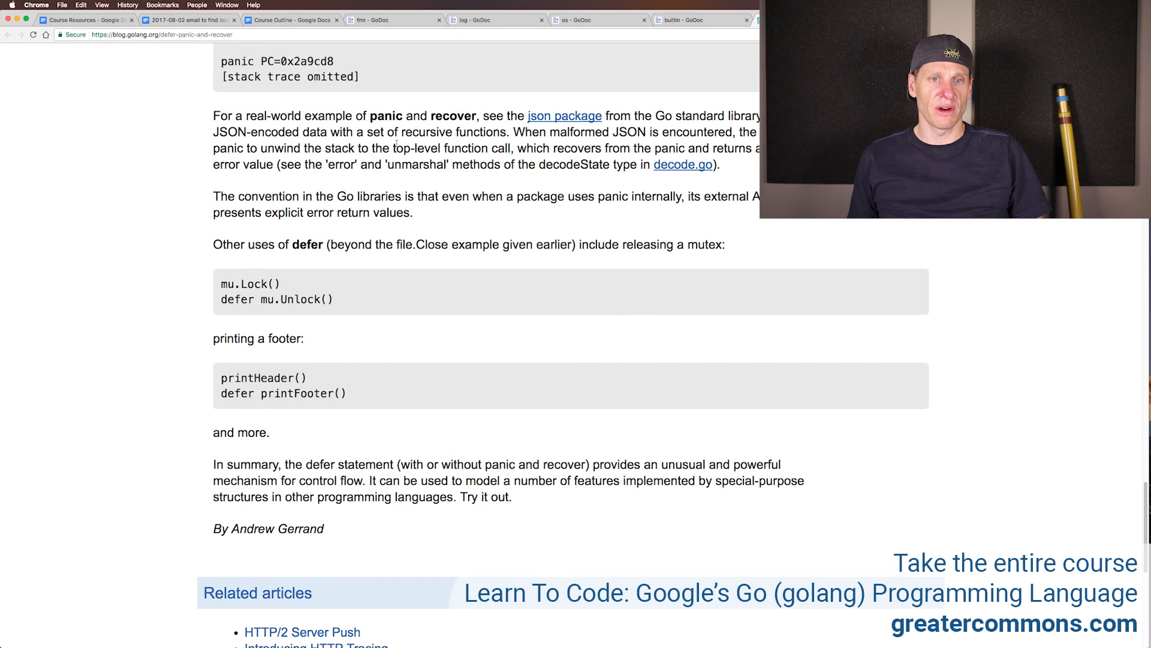
{"action": "left_click_drag", "start_coordinate": [213, 115], "coordinate": [604, 115]}
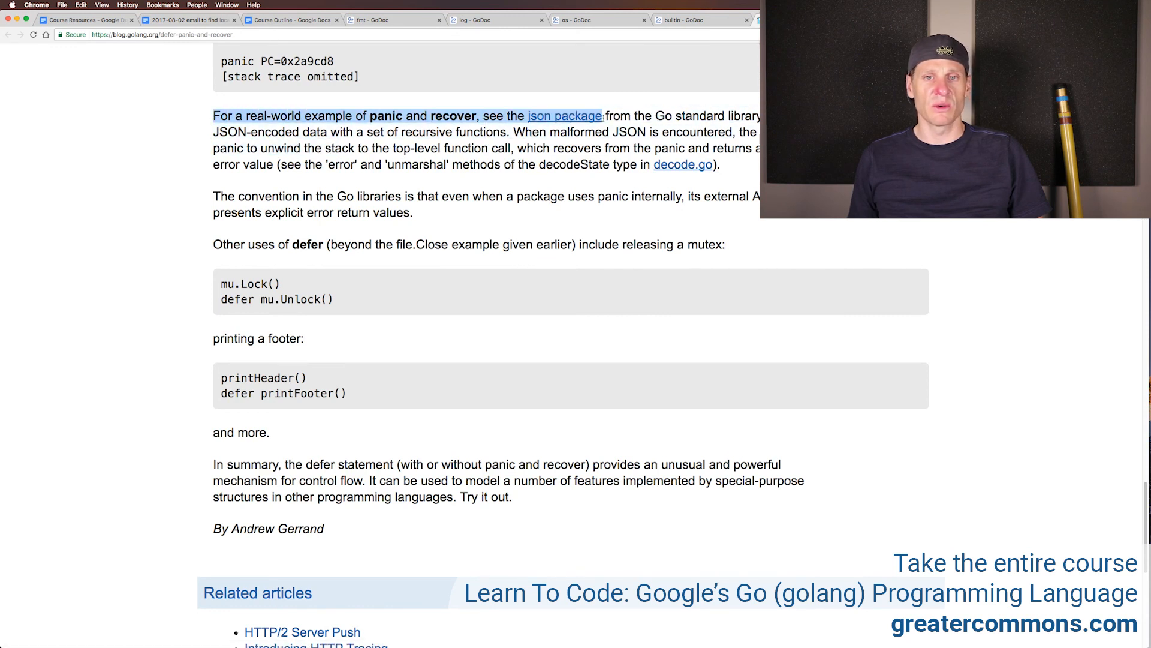